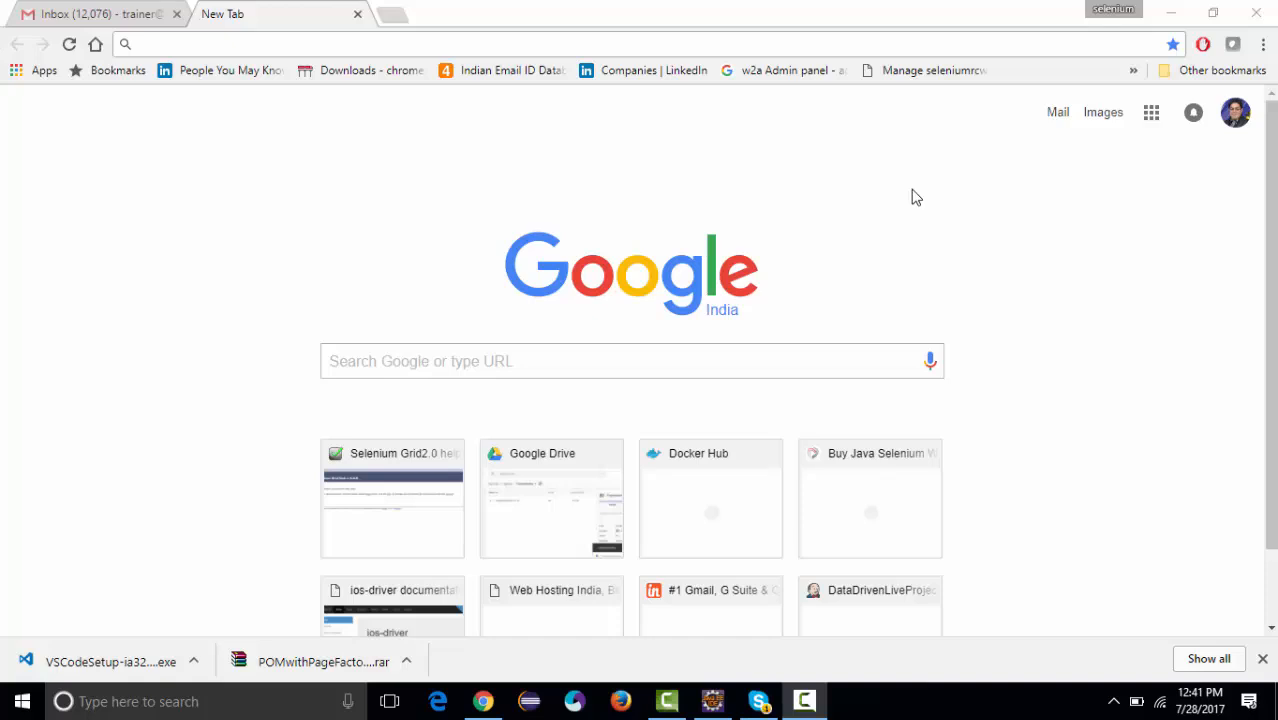
mouse_move(566, 48)
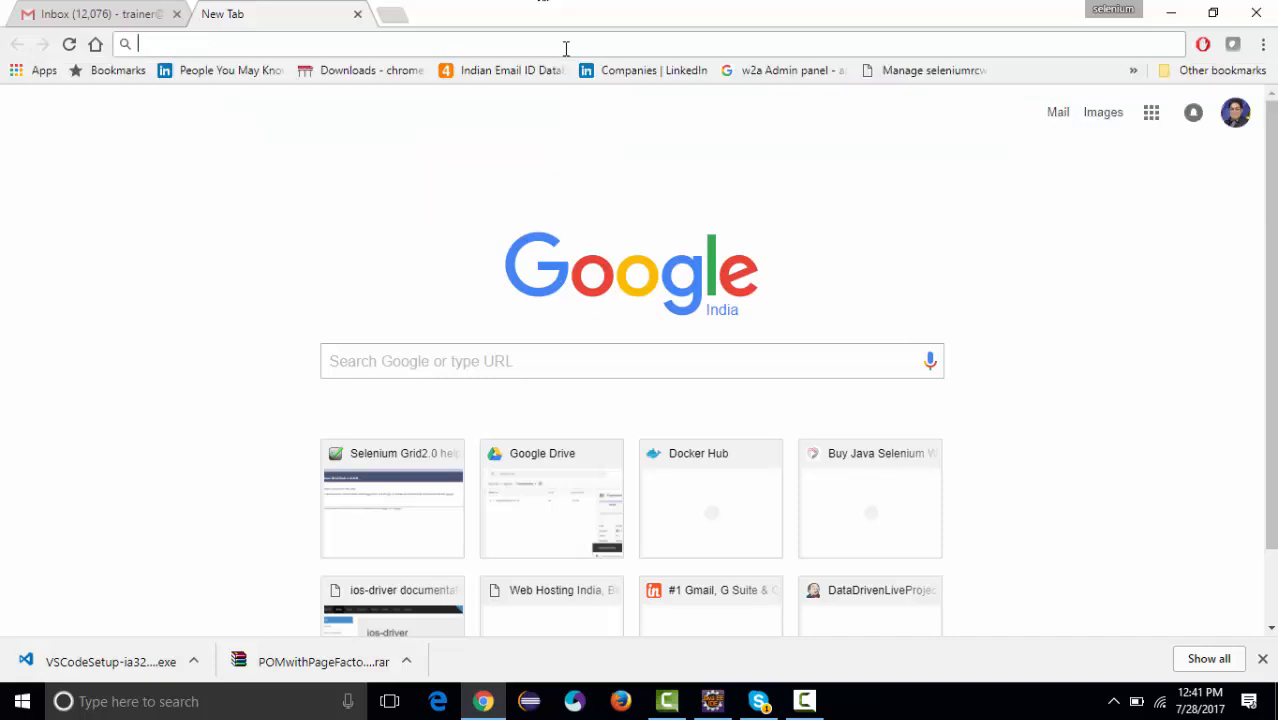
Step: Search Google for 'download visual studio code' in Chrome
type("d")
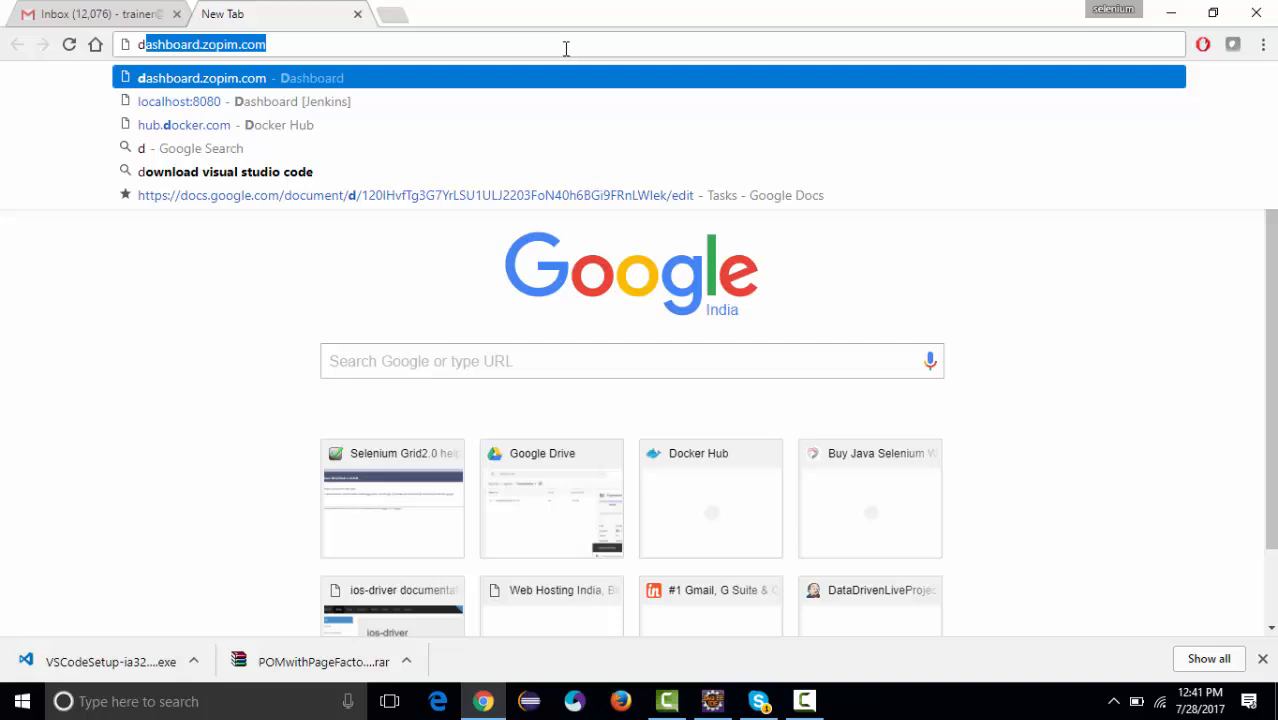
type("downlo")
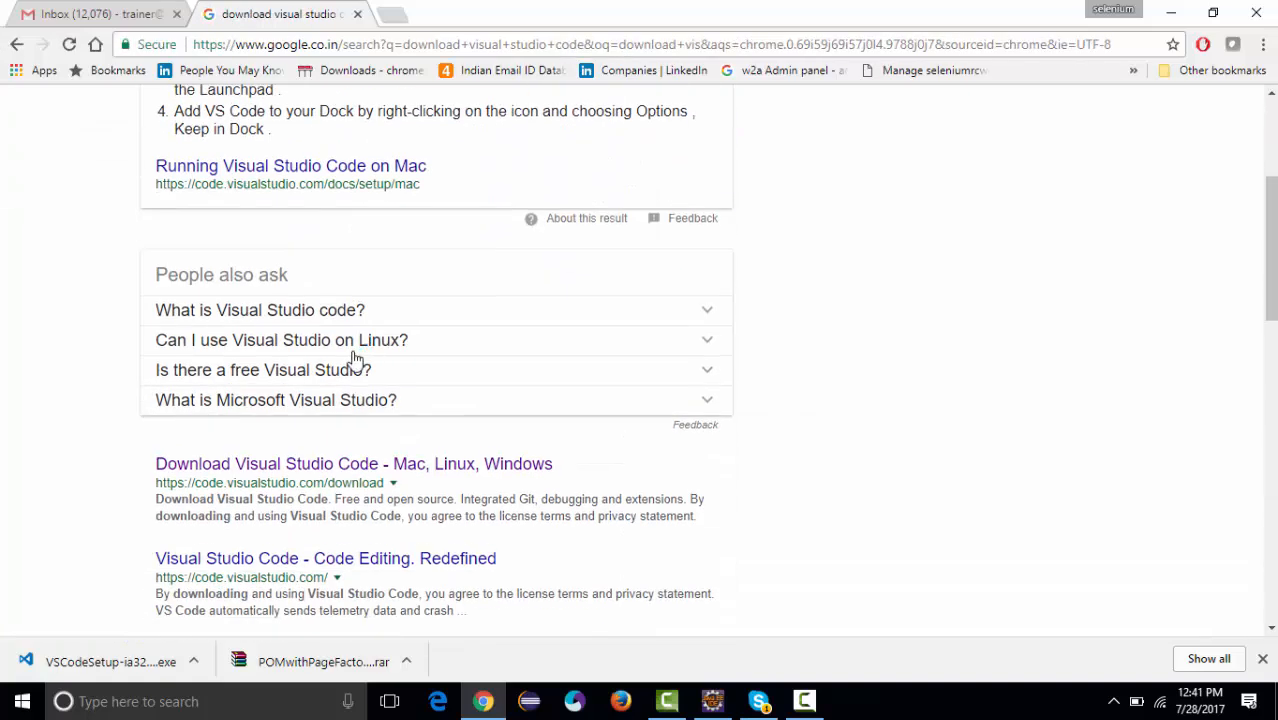
Step: Scroll the VS Code download page down to the Windows, Linux and Mac download options
scroll("down", 3)
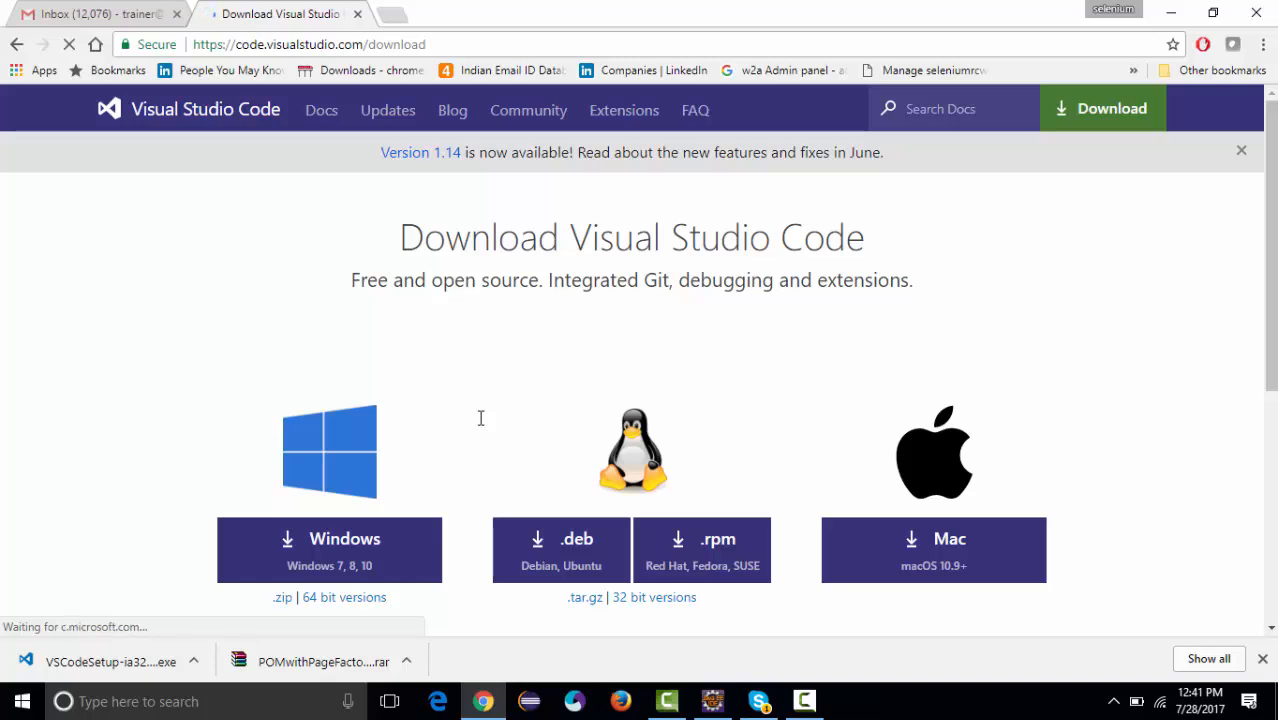
scroll("down", 3)
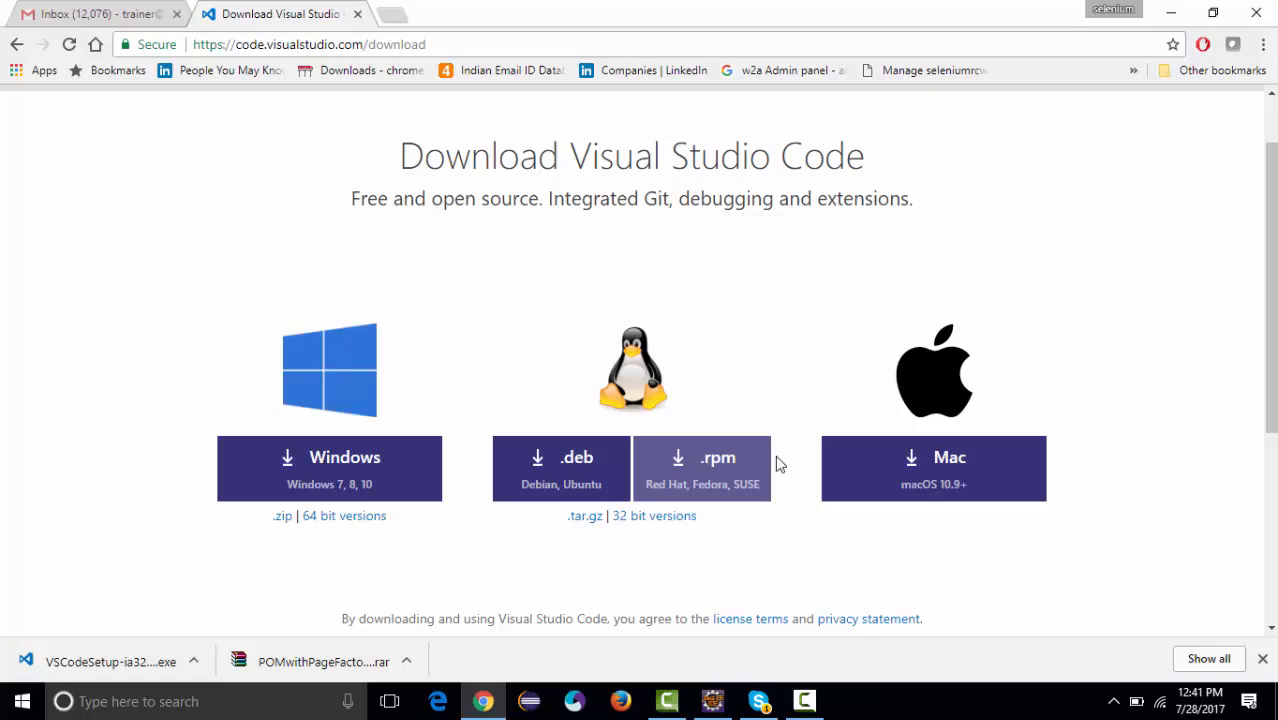
scroll("down", 3)
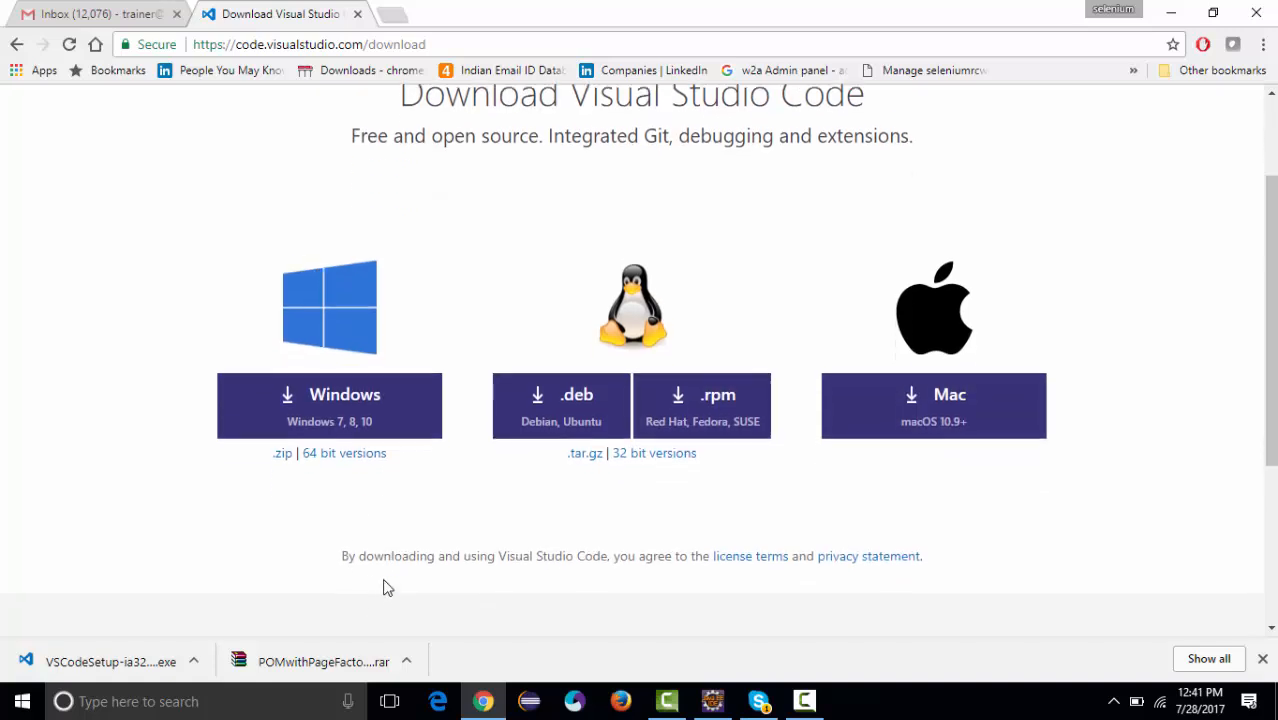
scroll("down", 3)
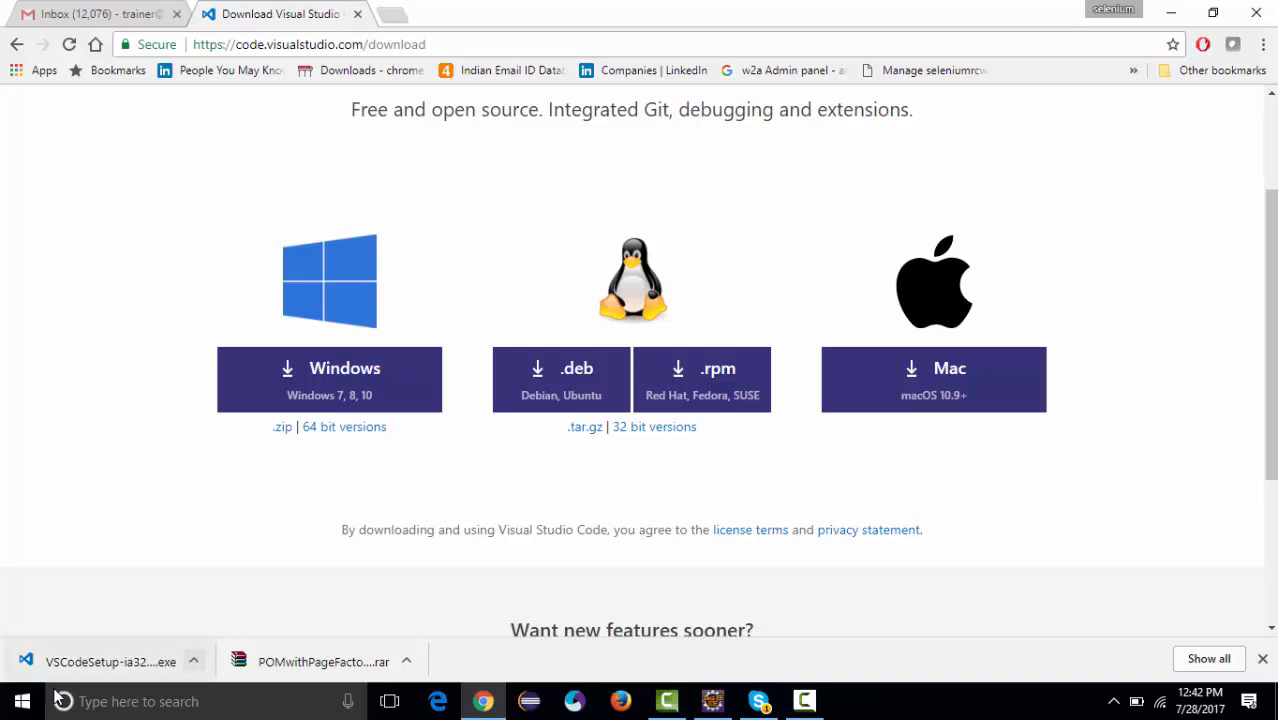
Step: Launch Visual Studio Code from Recently added in the Windows Start menu
left_click(20, 700)
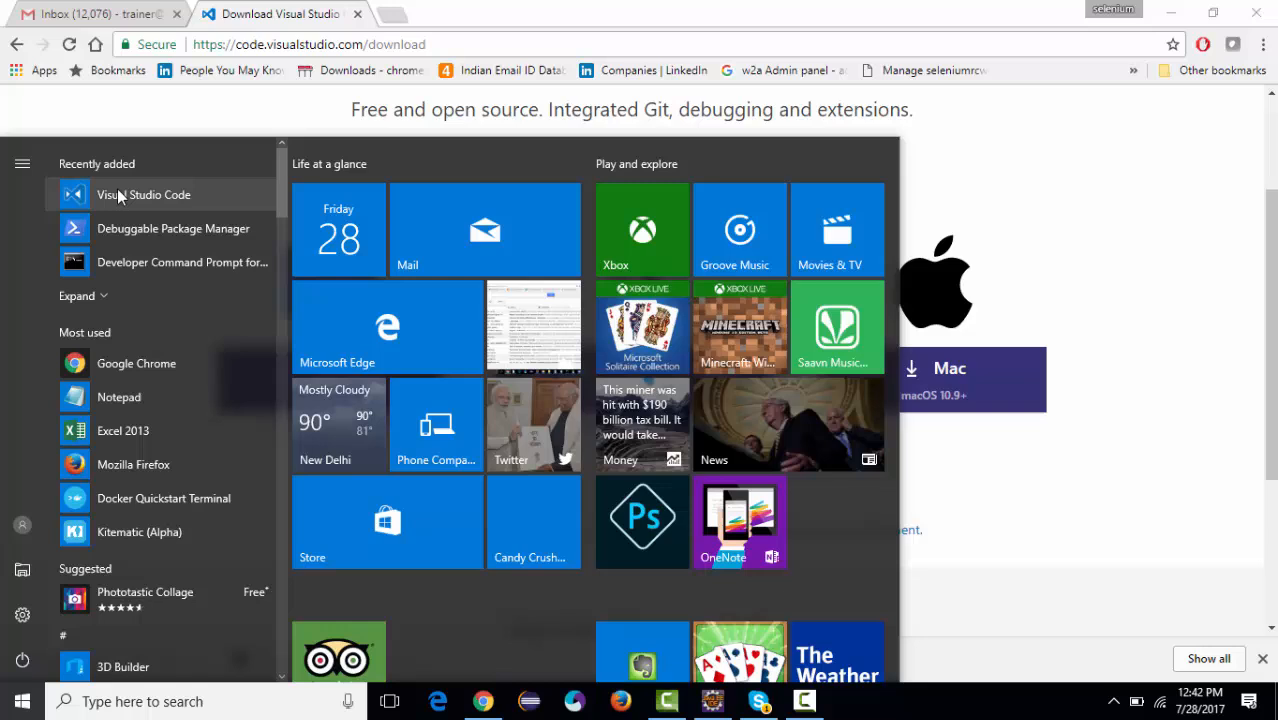
mouse_move(147, 203)
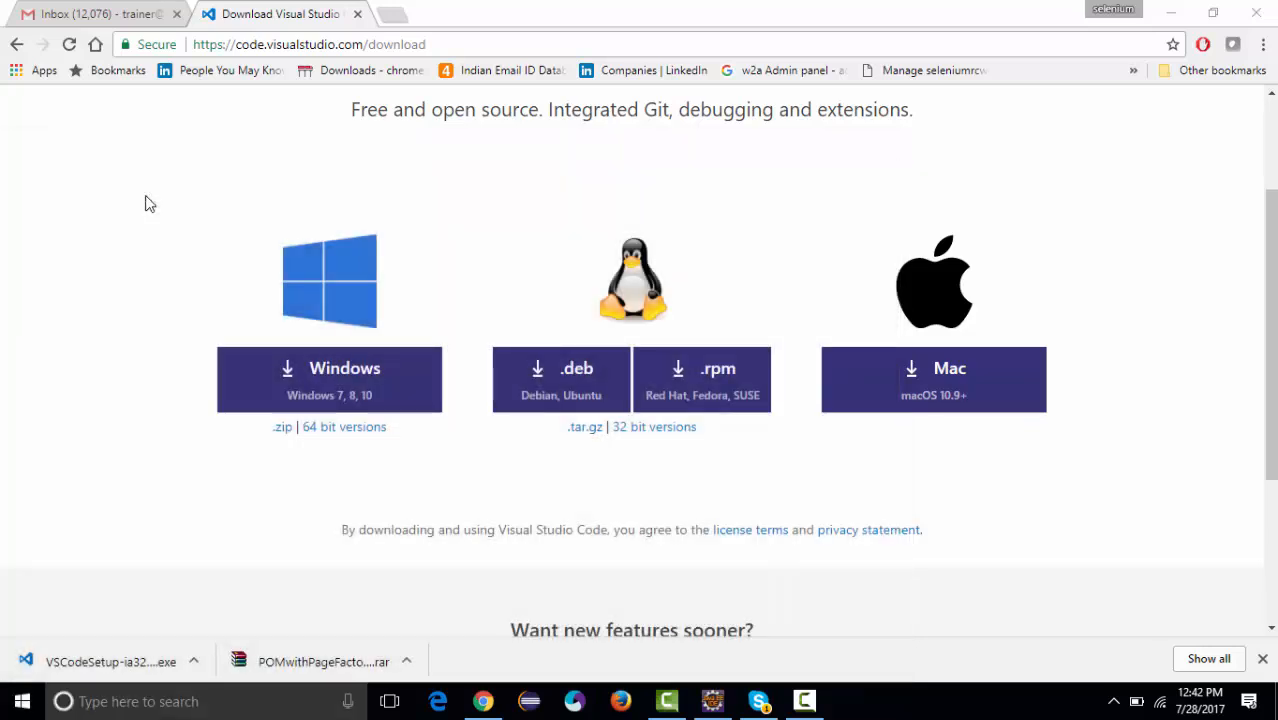
left_click(849, 701)
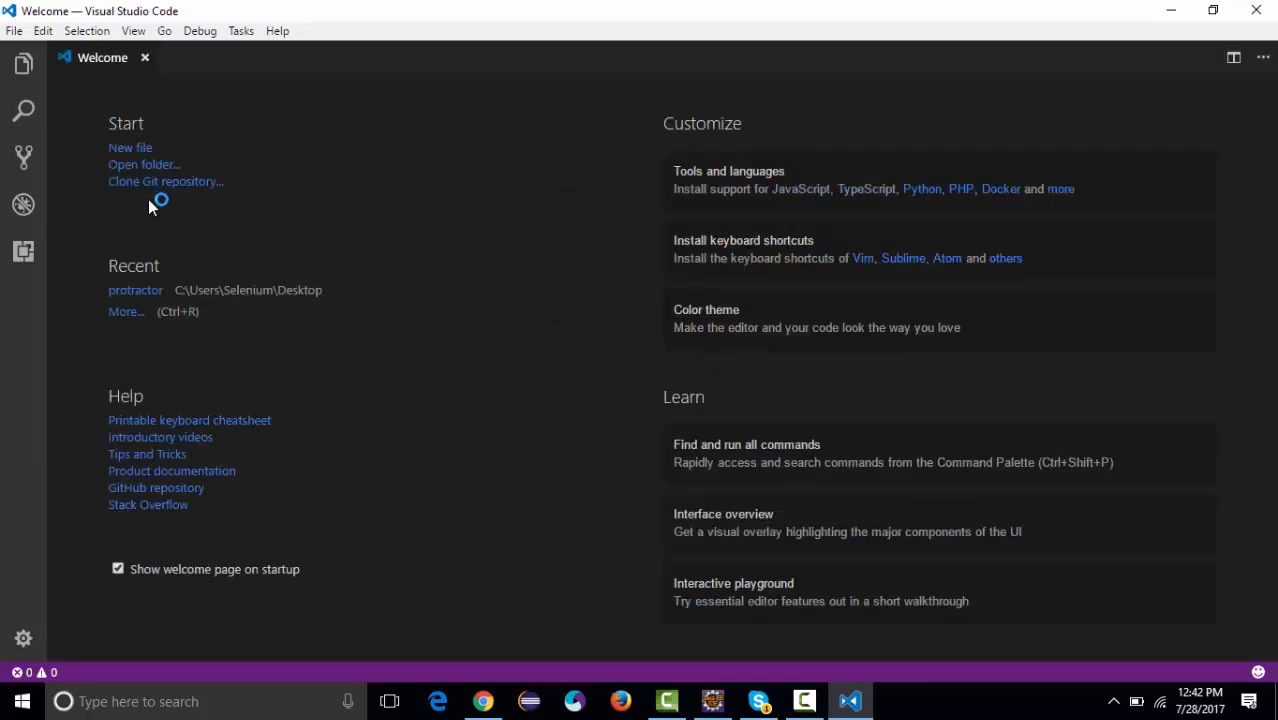
mouse_move(415, 320)
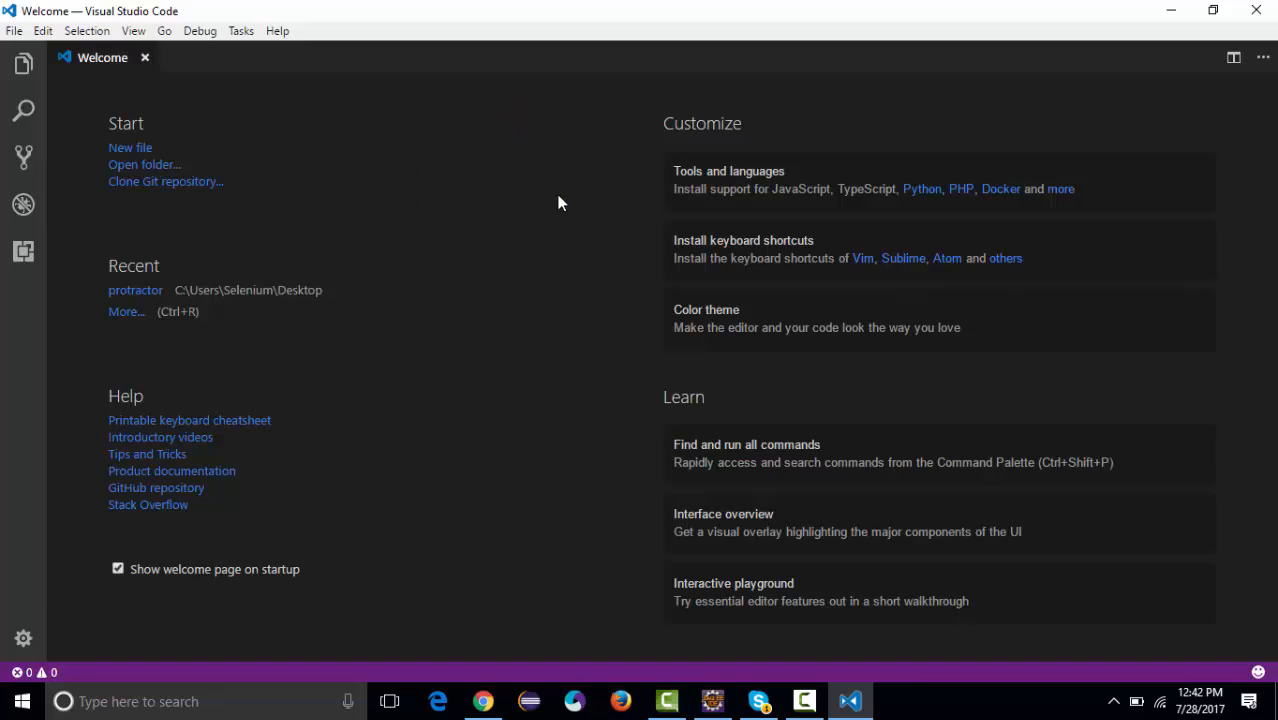
mouse_move(464, 361)
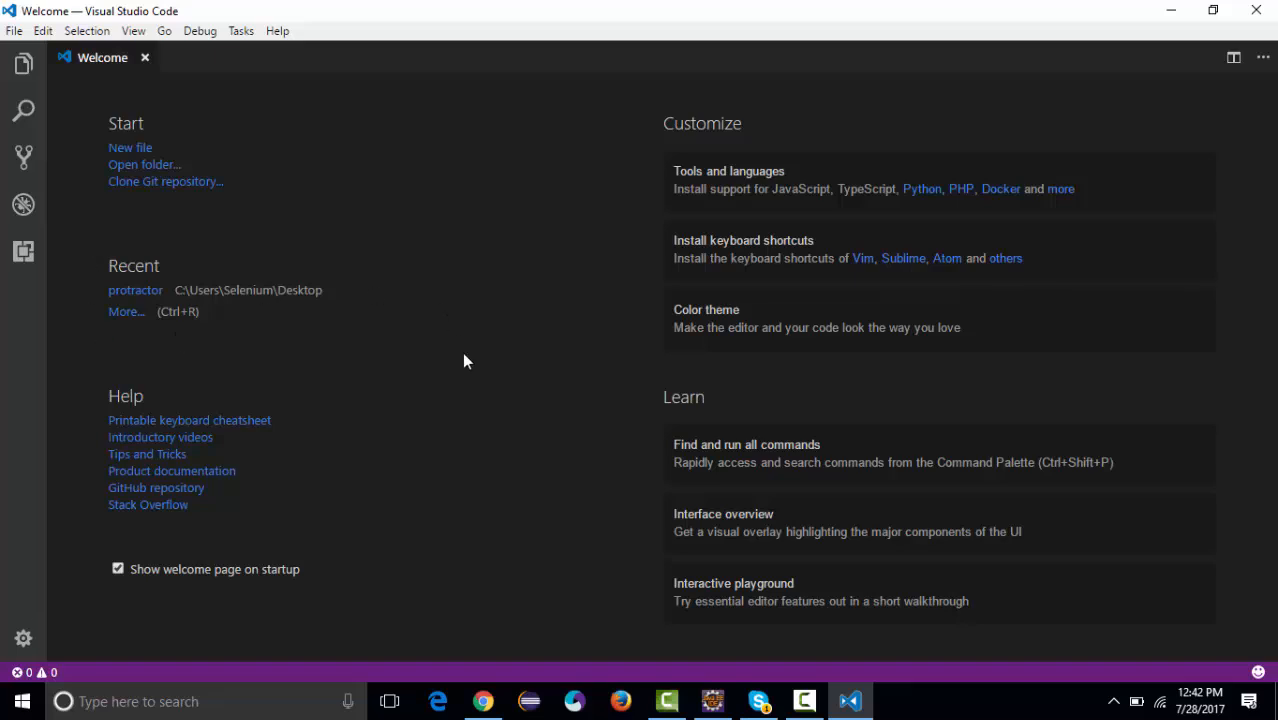
mouse_move(694, 180)
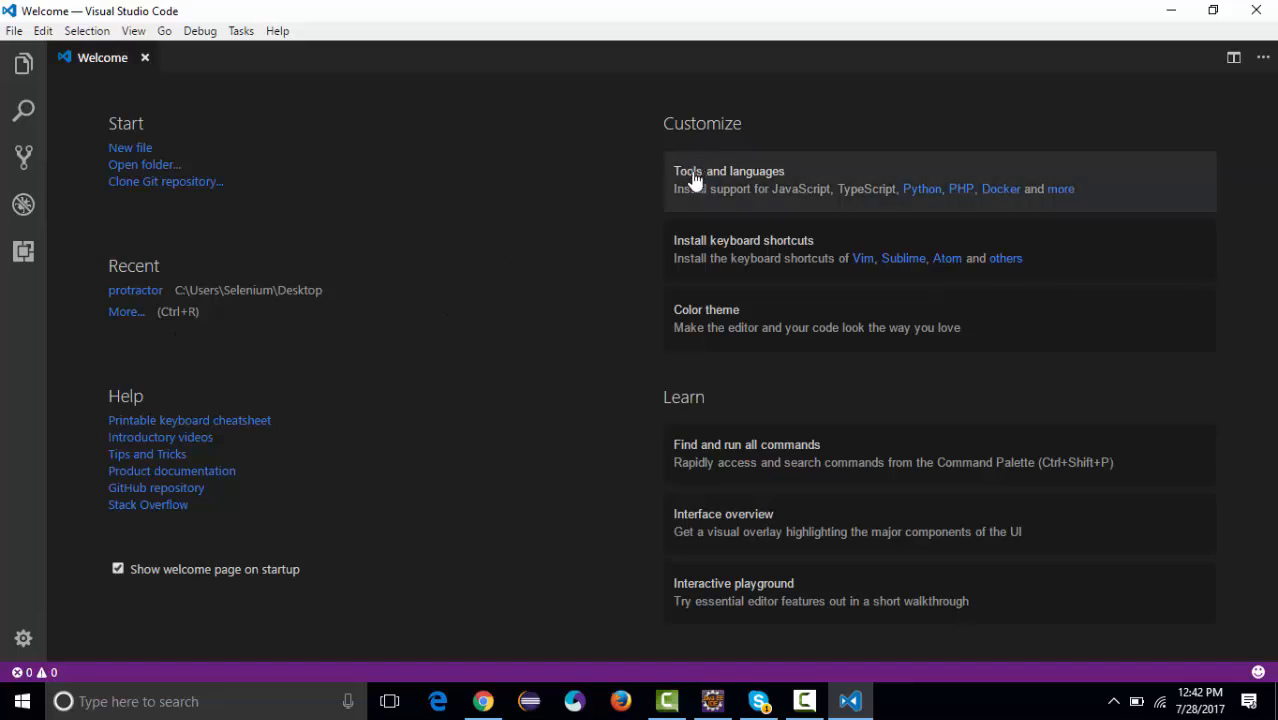
mouse_move(719, 491)
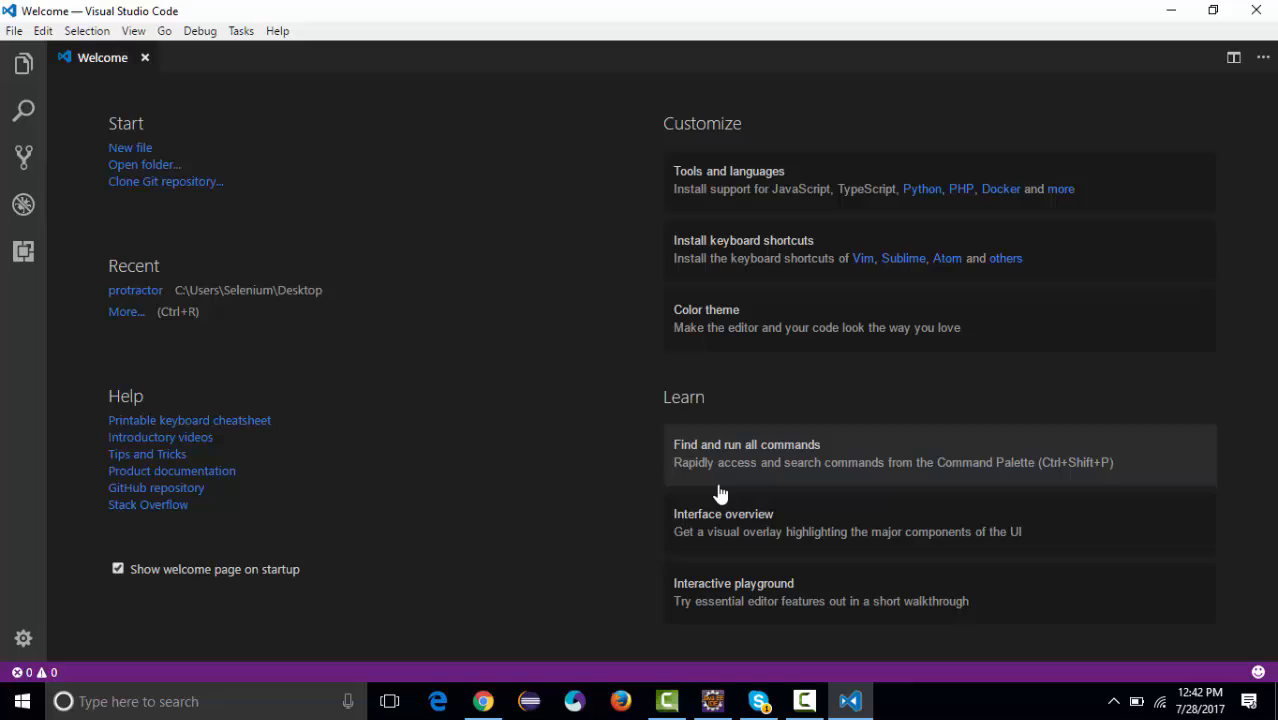
mouse_move(714, 324)
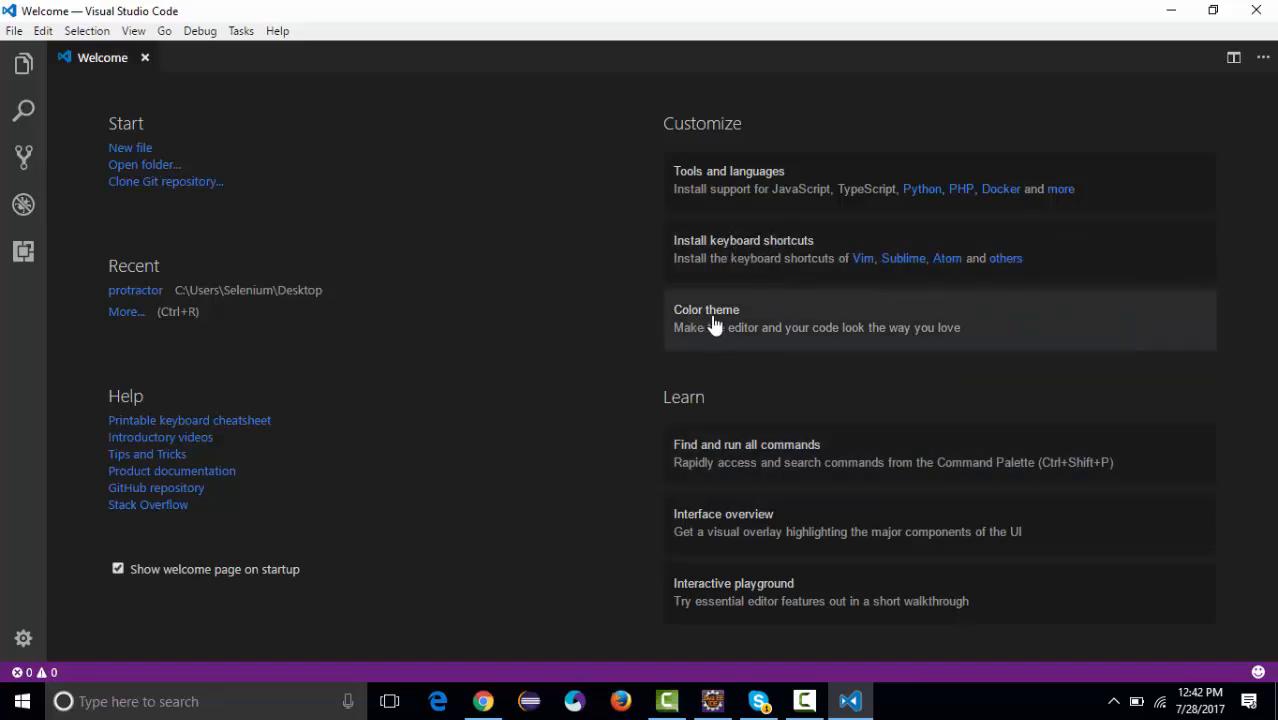
mouse_move(504, 391)
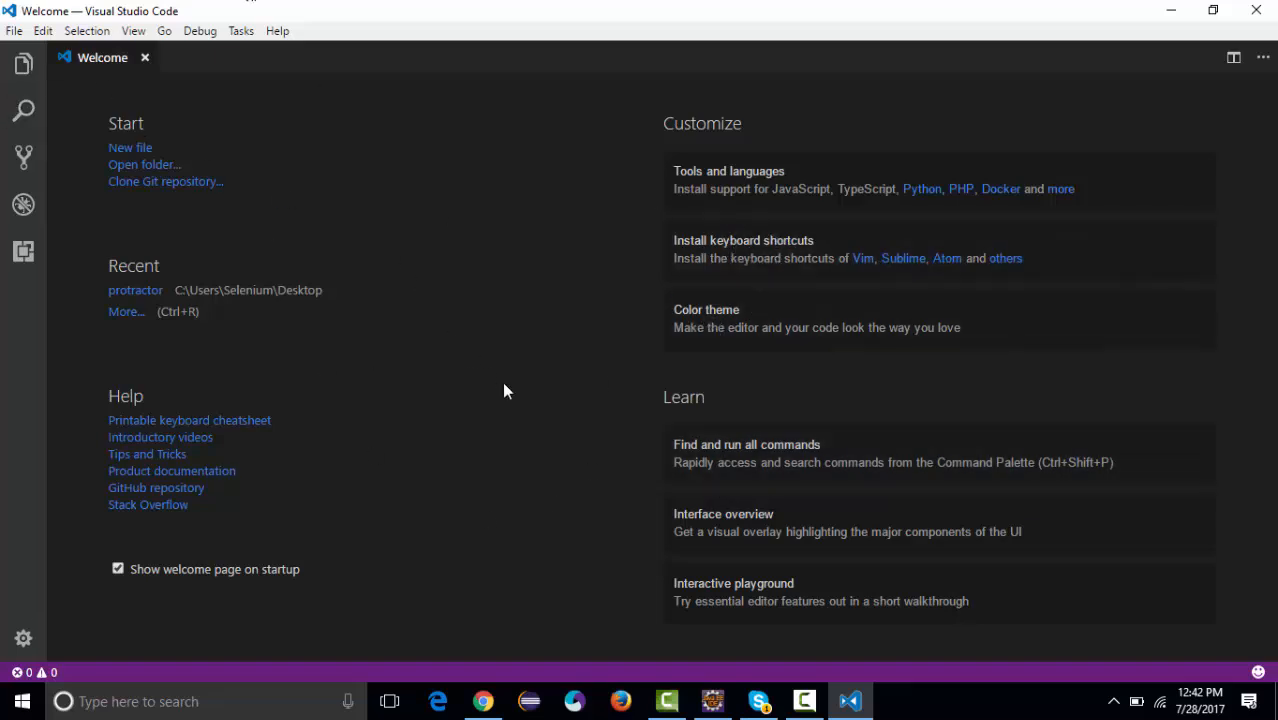
mouse_move(715, 160)
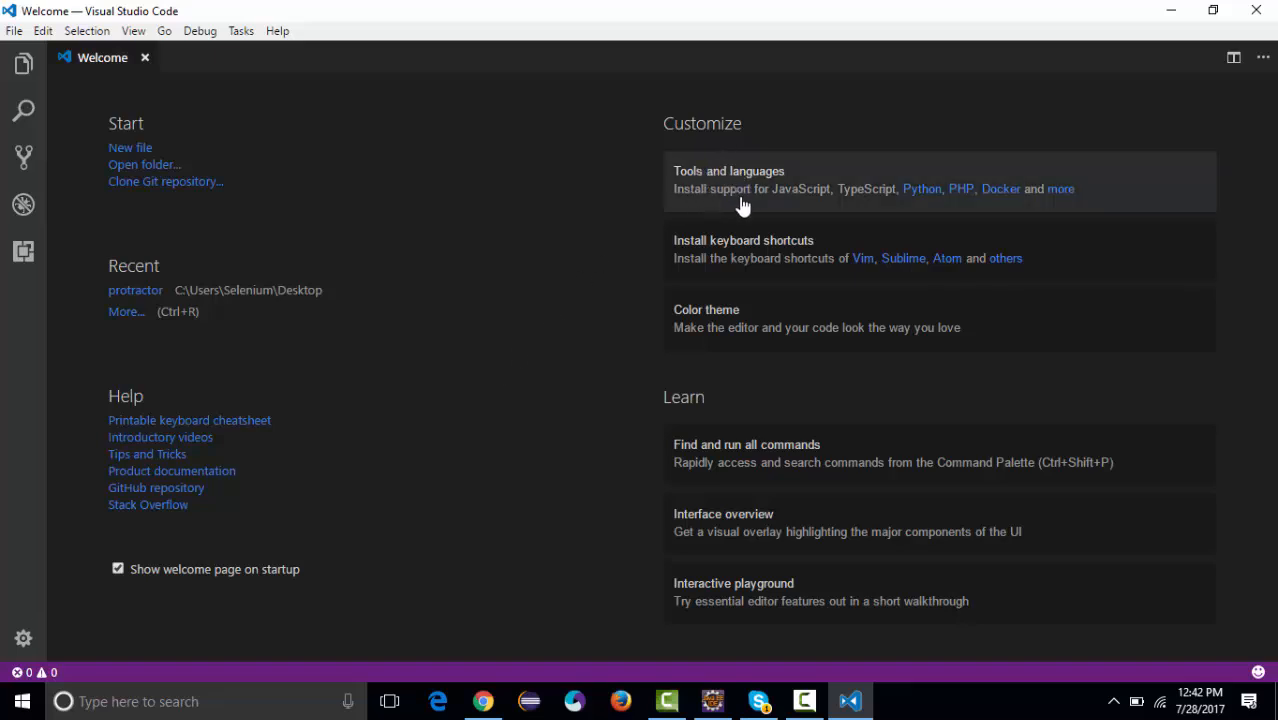
mouse_move(867, 188)
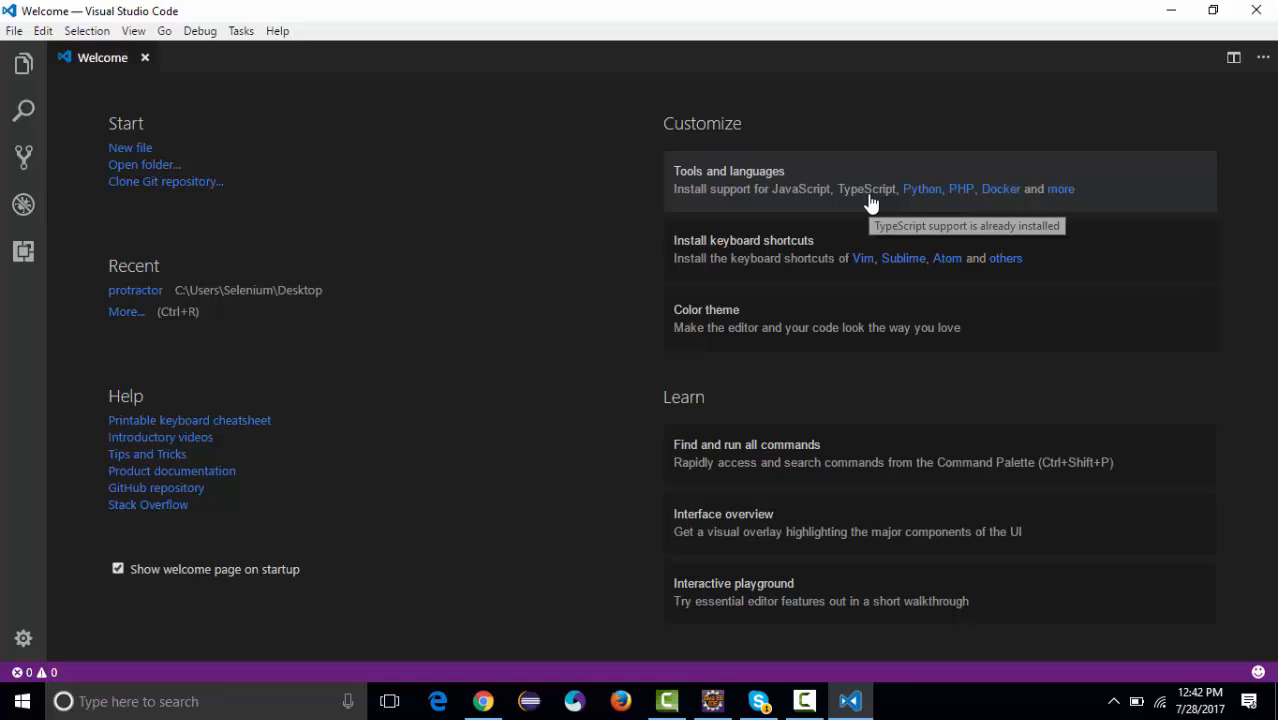
mouse_move(819, 199)
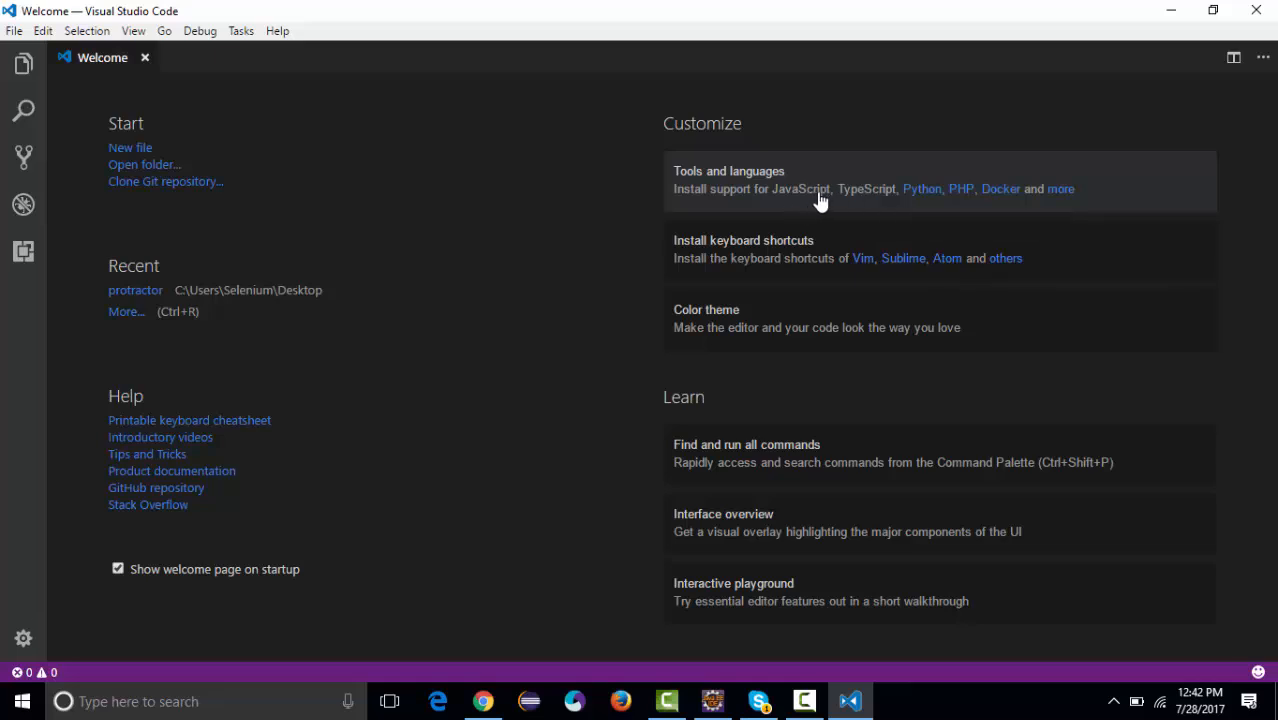
mouse_move(892, 209)
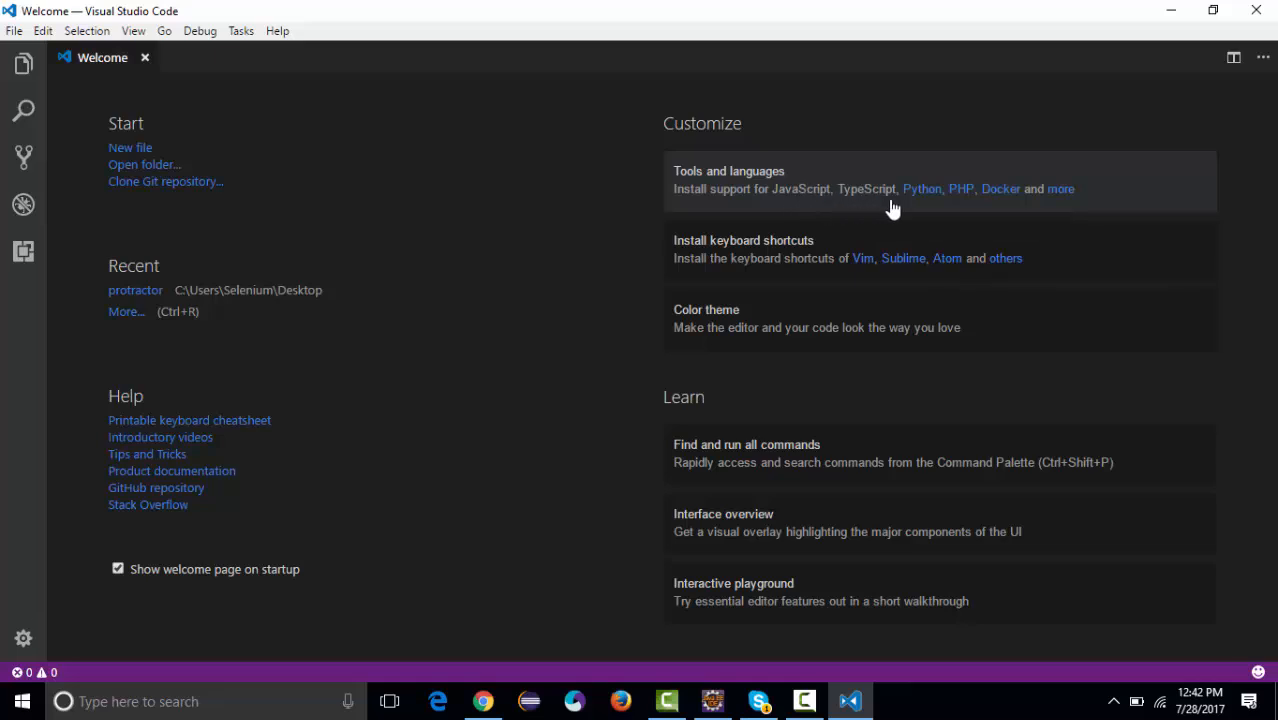
mouse_move(921, 189)
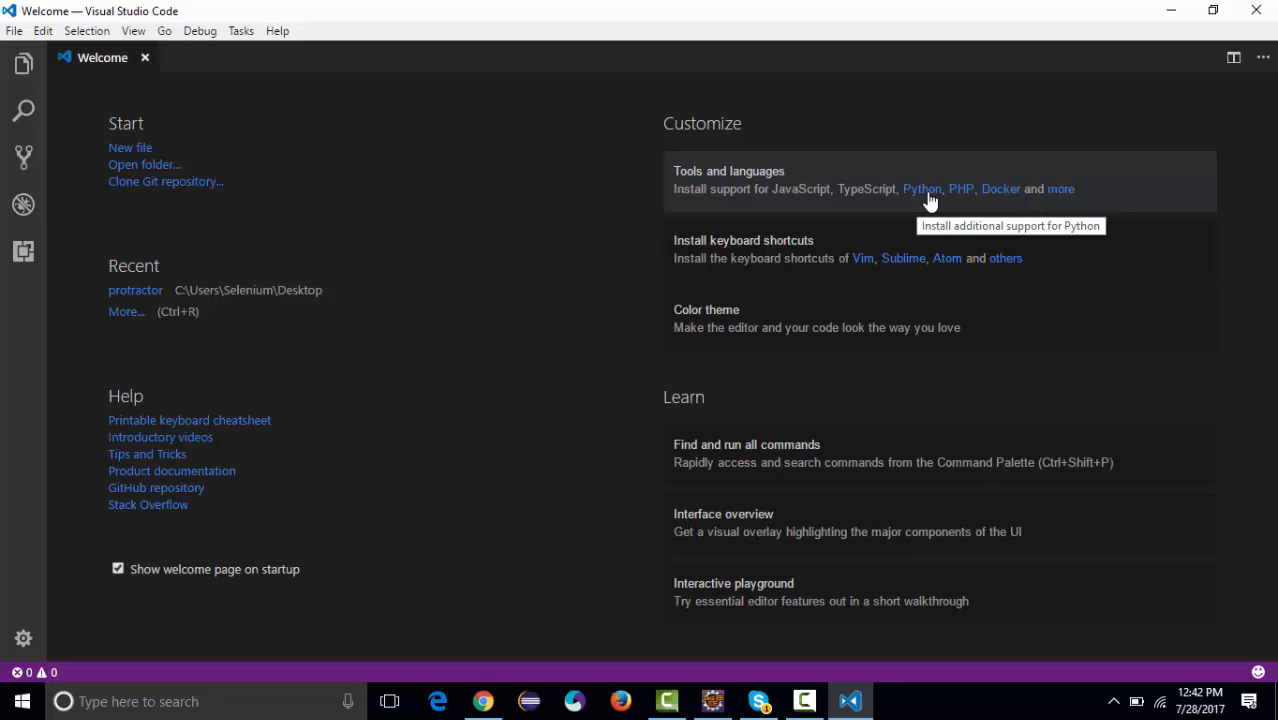
mouse_move(805, 200)
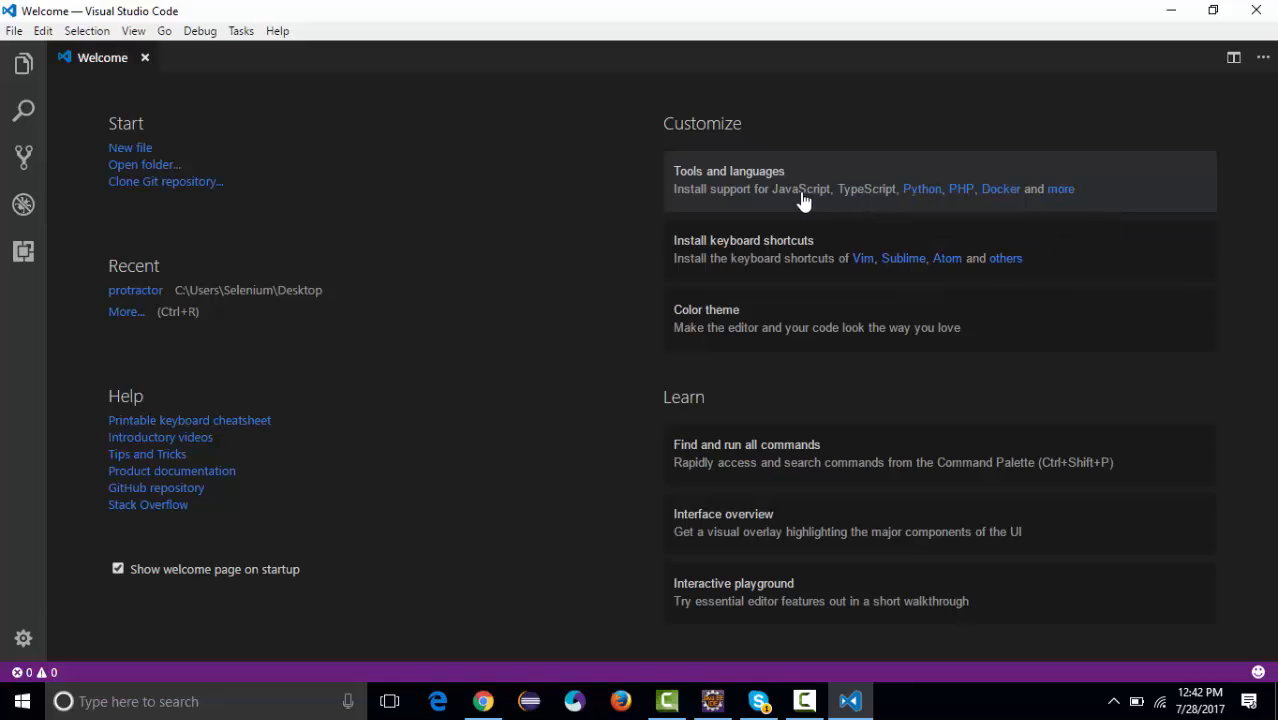
Step: Install the additional Python support, allow the reload, and dismiss the installation notice
left_click(921, 189)
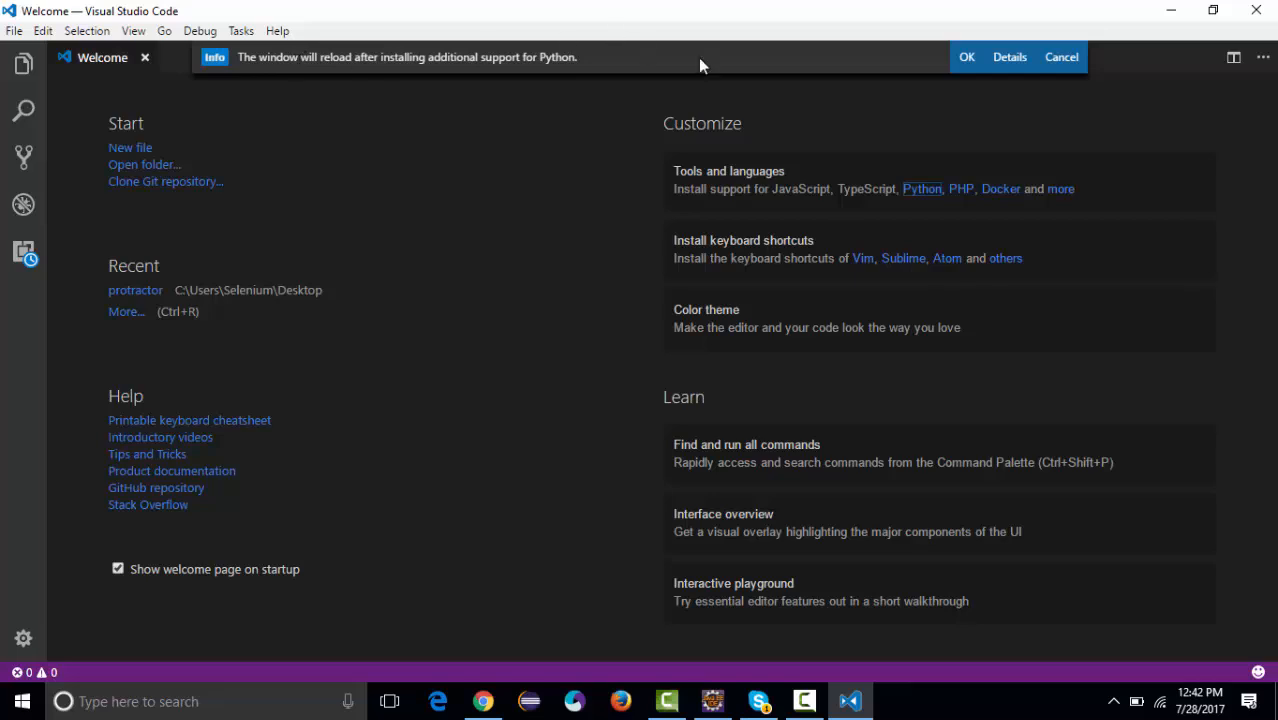
left_click(966, 56)
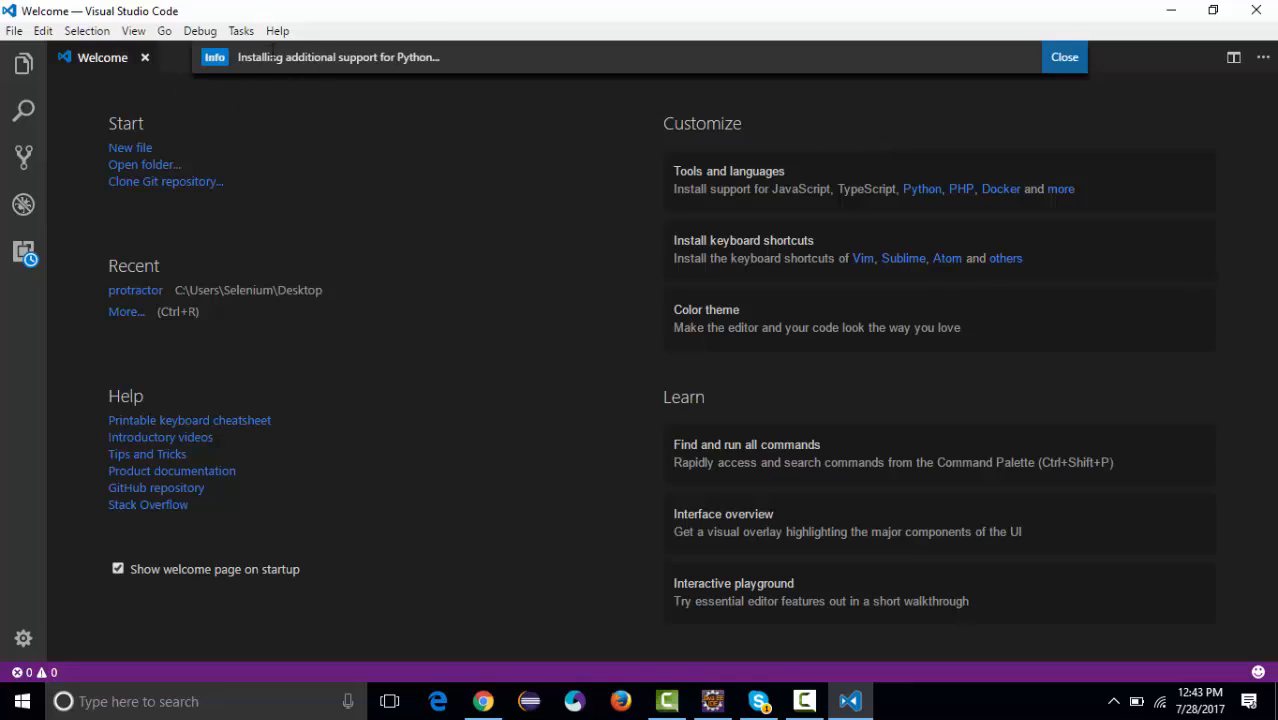
mouse_move(349, 106)
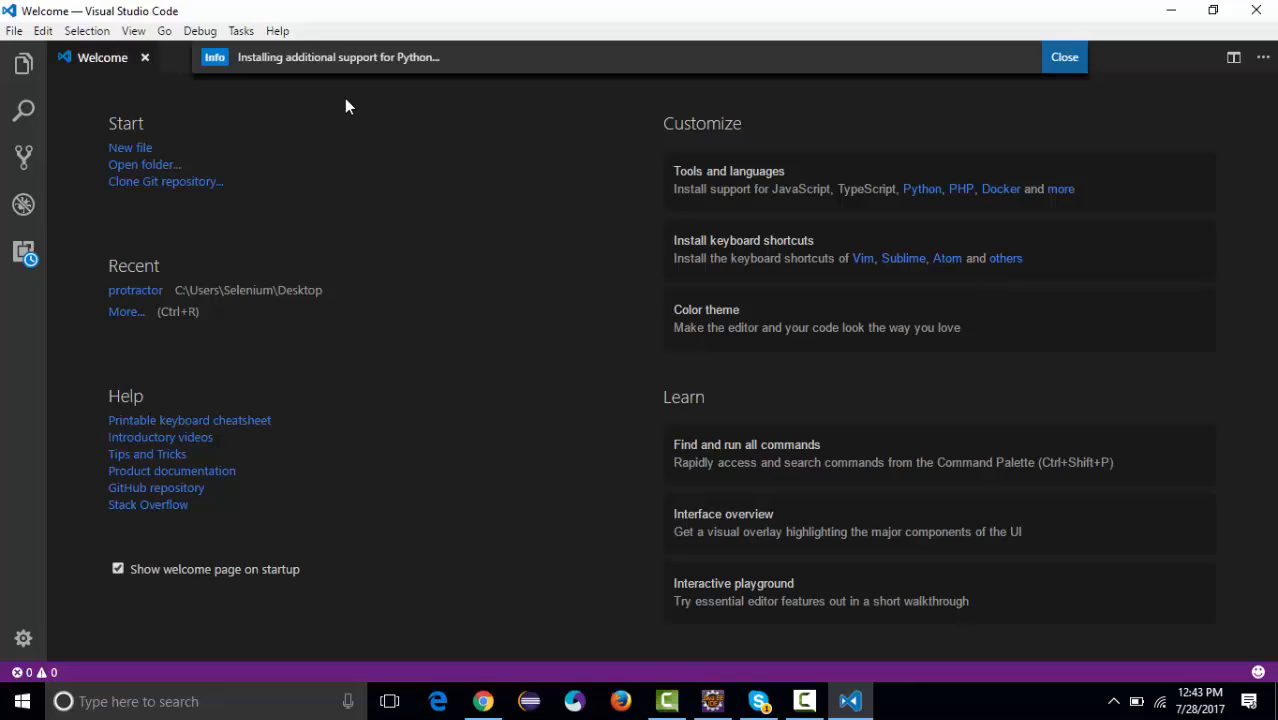
left_click(1063, 56)
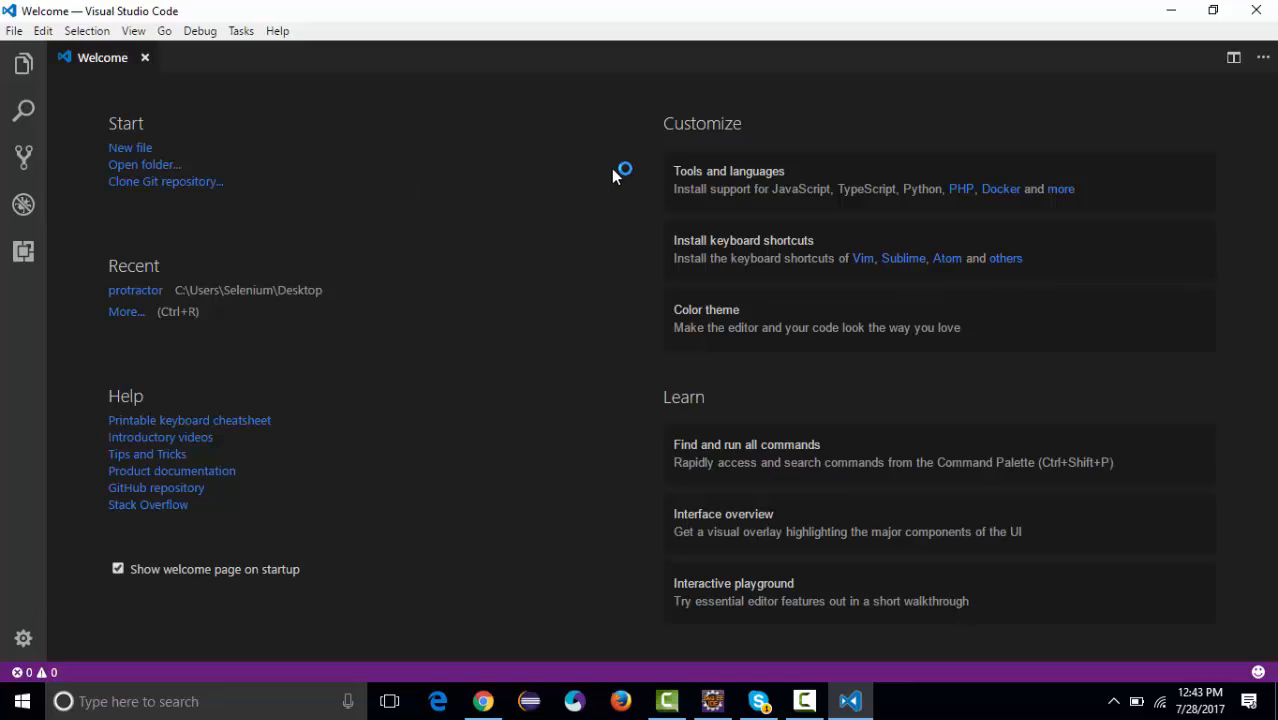
mouse_move(690, 185)
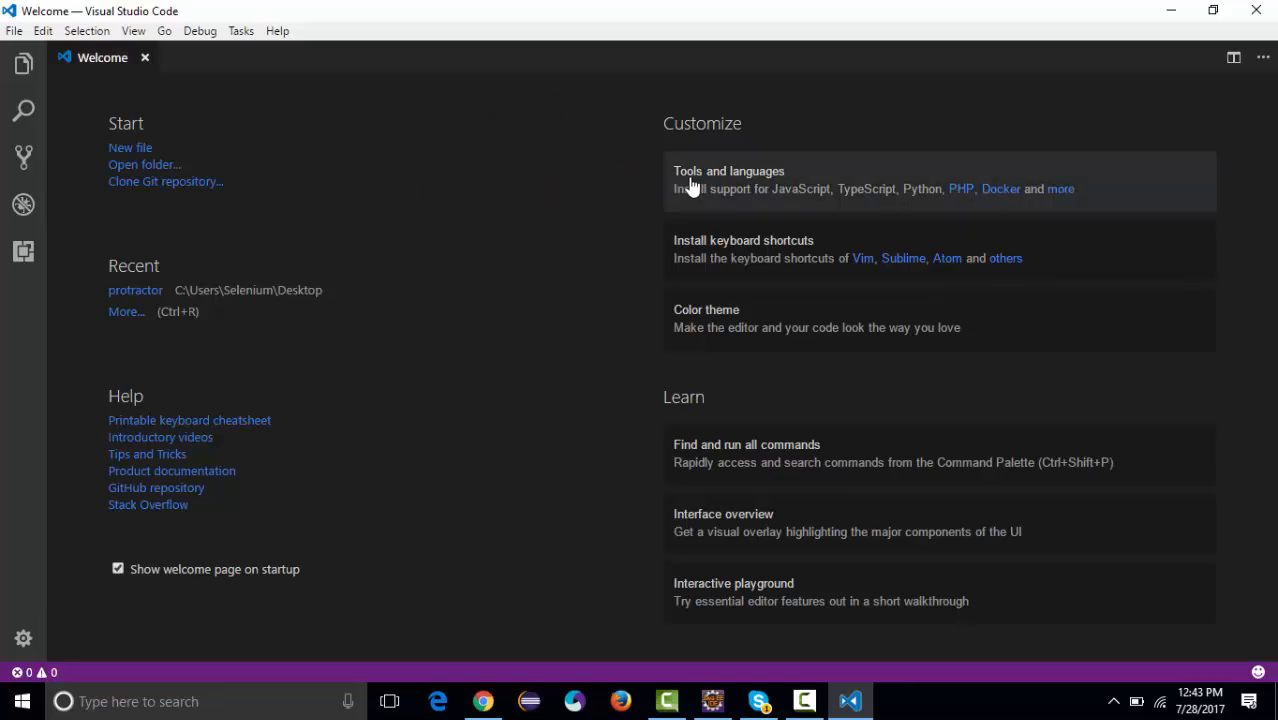
mouse_move(351, 178)
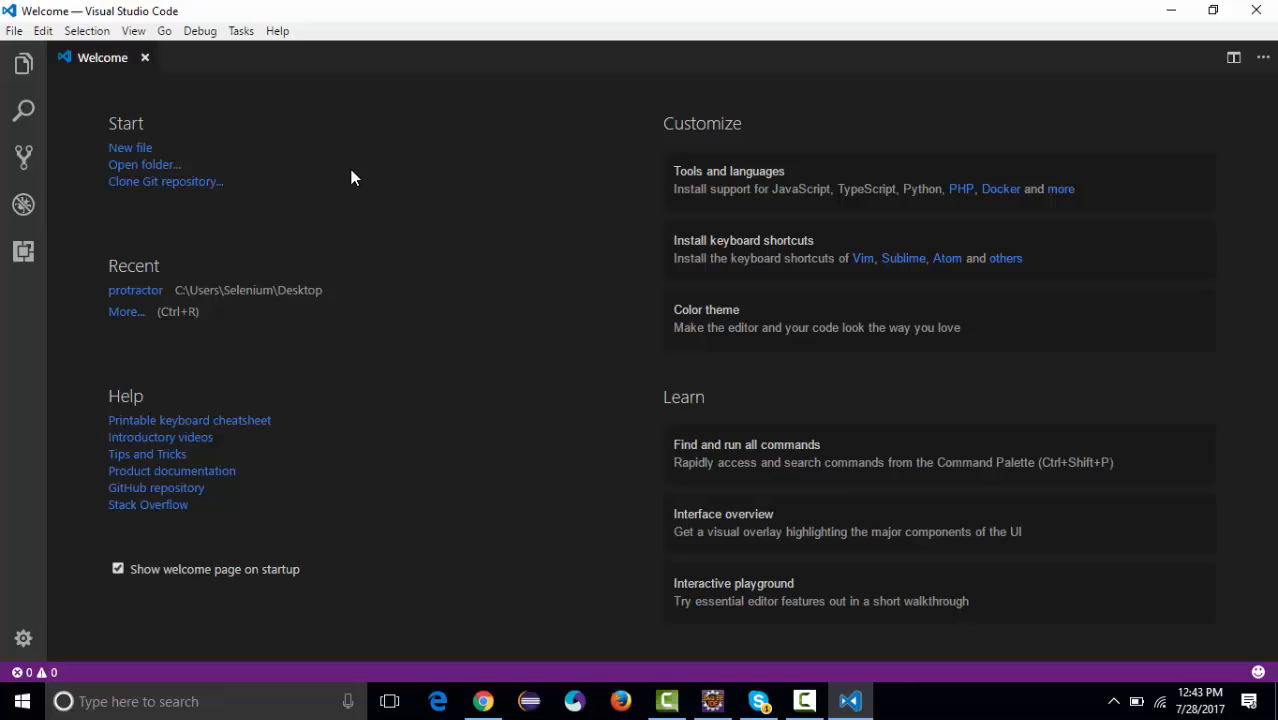
mouse_move(28, 33)
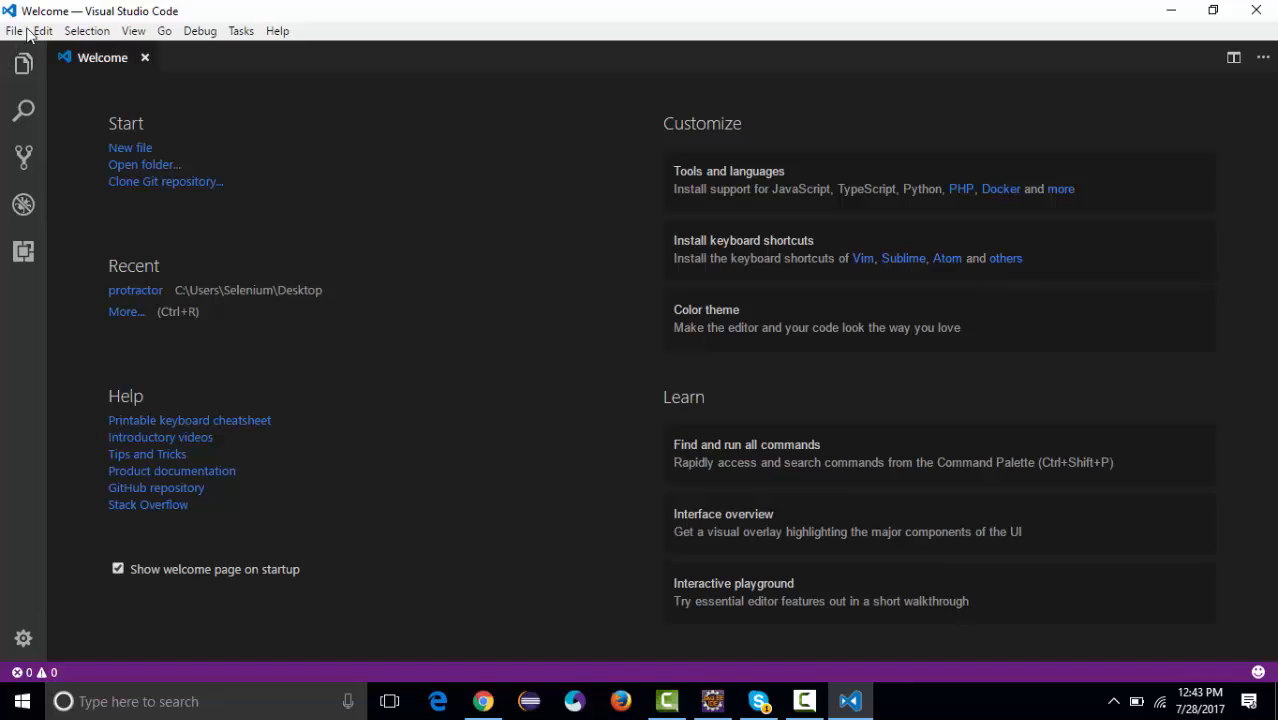
Step: Look over the File menu, then choose 'Open folder...' on the Welcome page
left_click(14, 30)
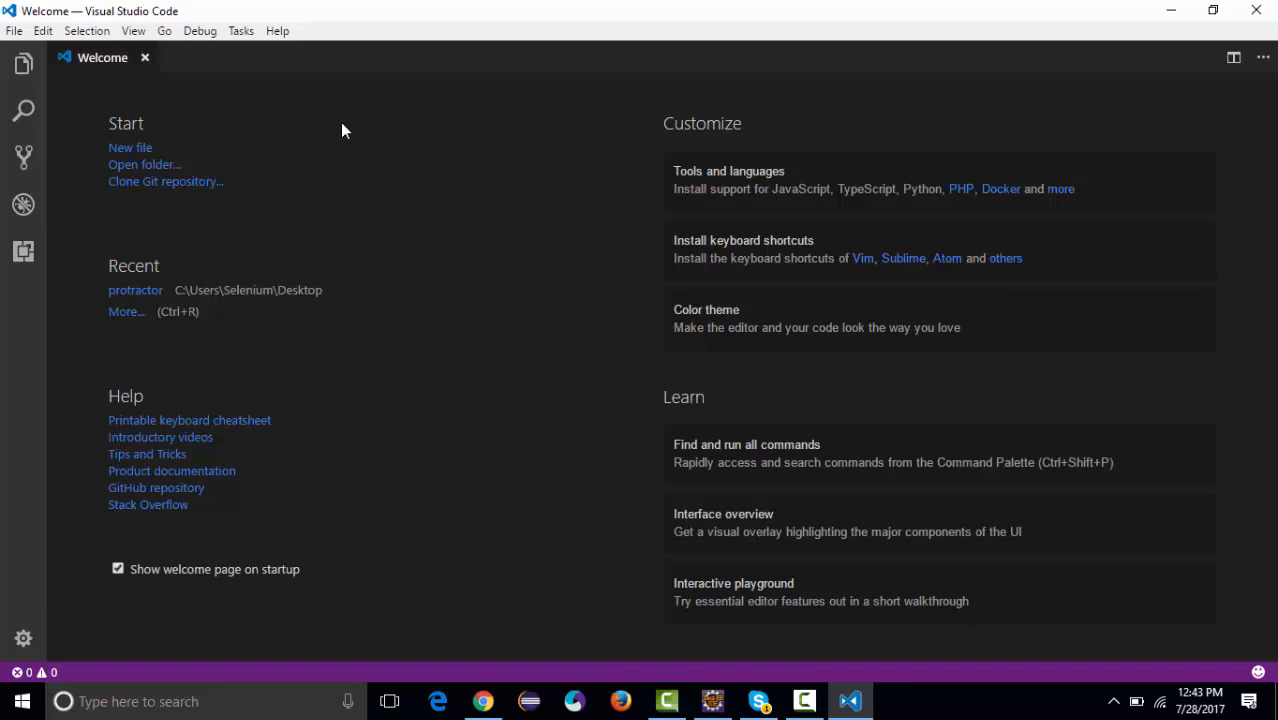
mouse_move(462, 249)
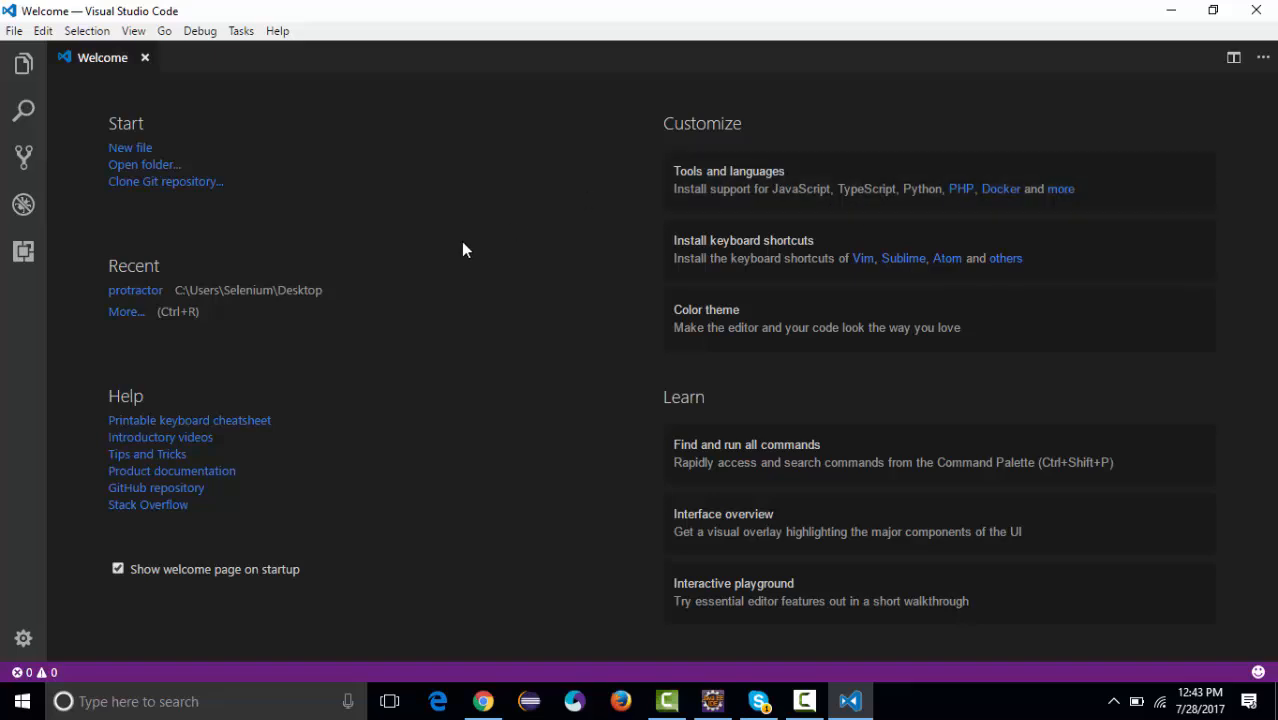
mouse_move(672, 191)
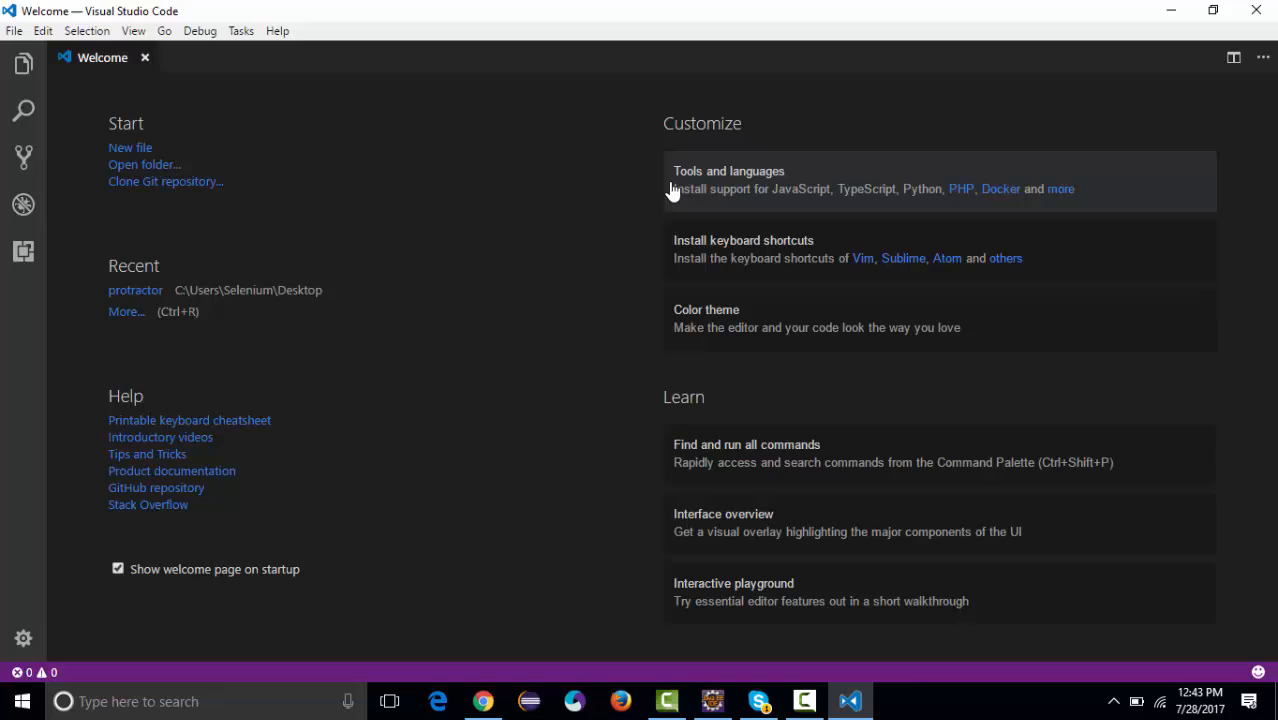
mouse_move(460, 223)
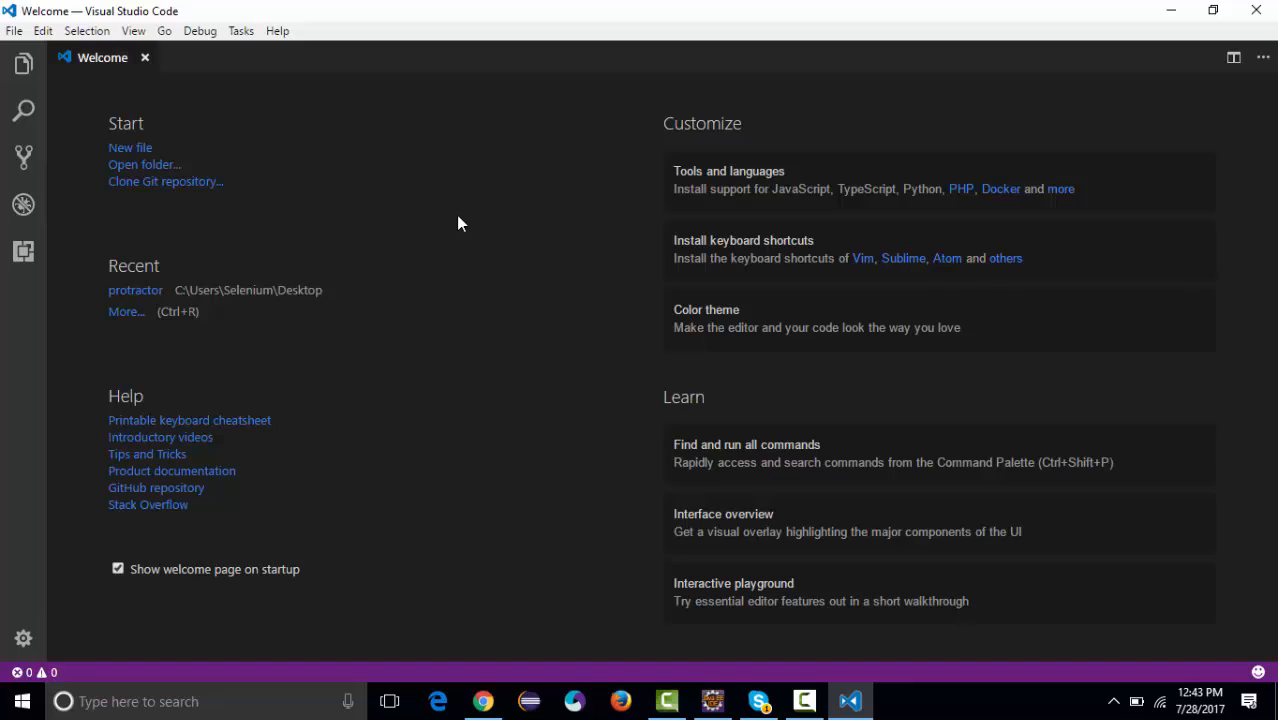
mouse_move(492, 233)
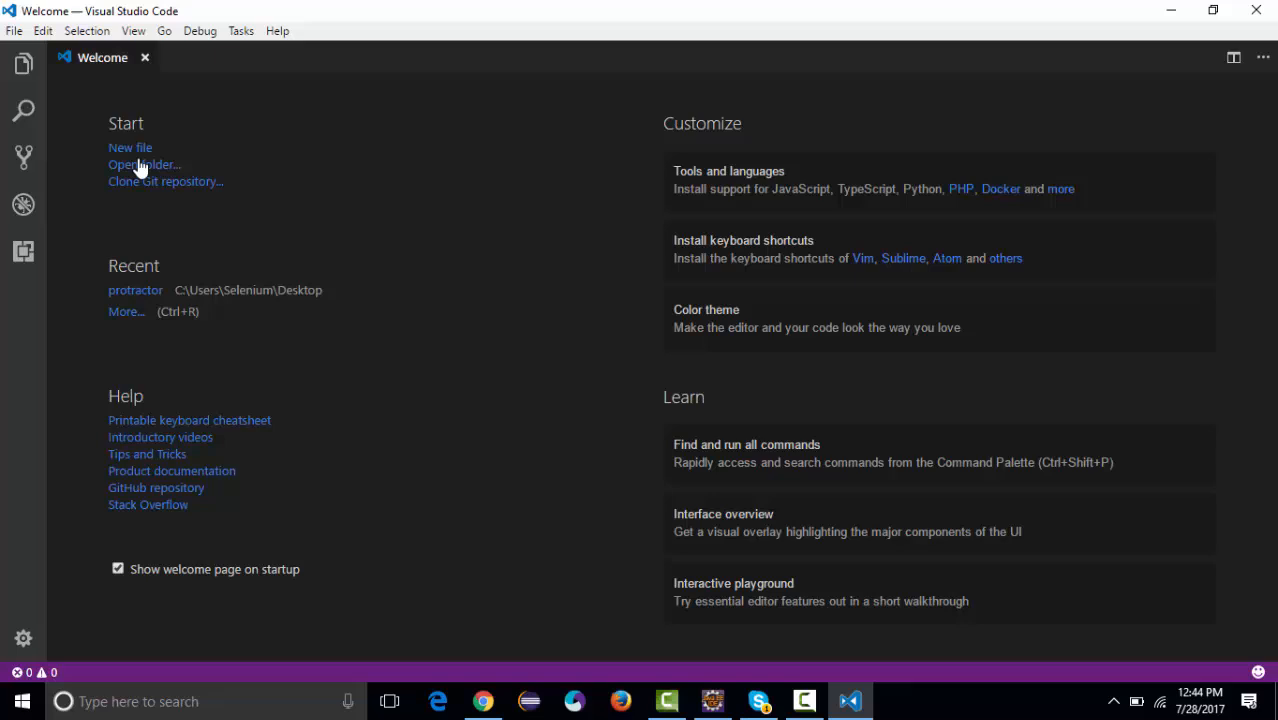
left_click(143, 164)
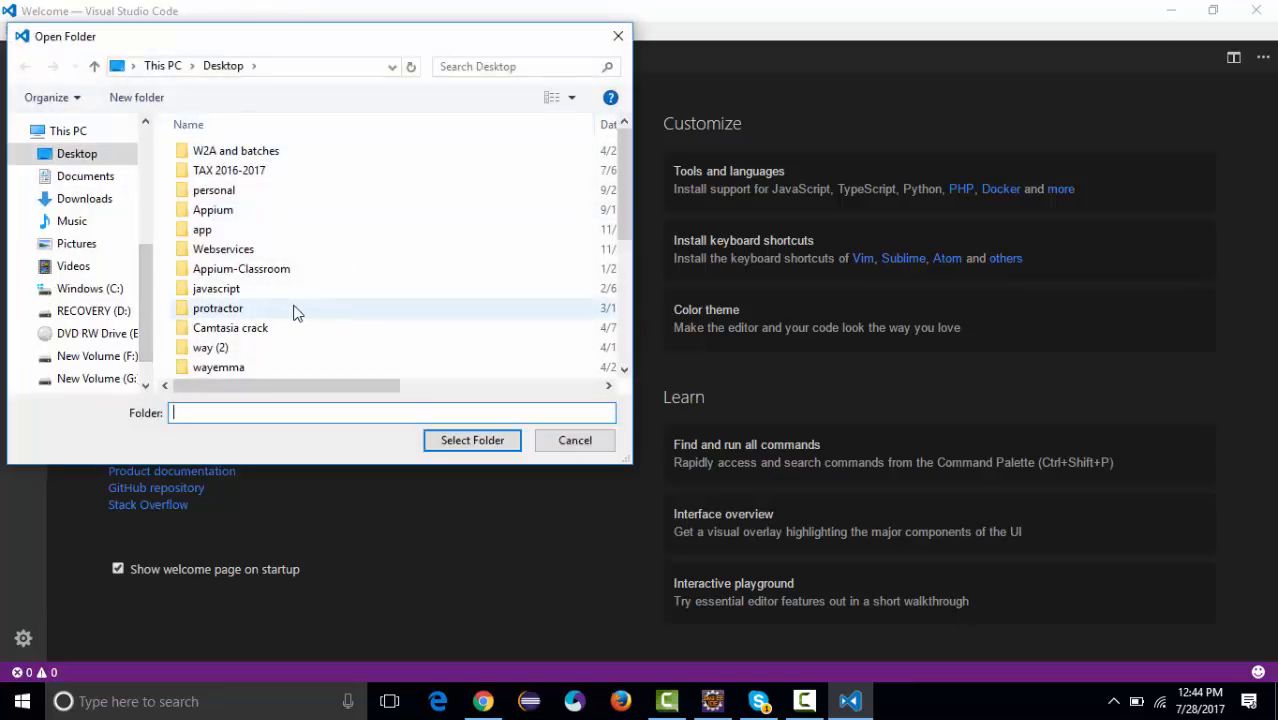
Step: Open Desktop > protractor as the workspace and select node_modules in the Explorer
left_click(472, 440)
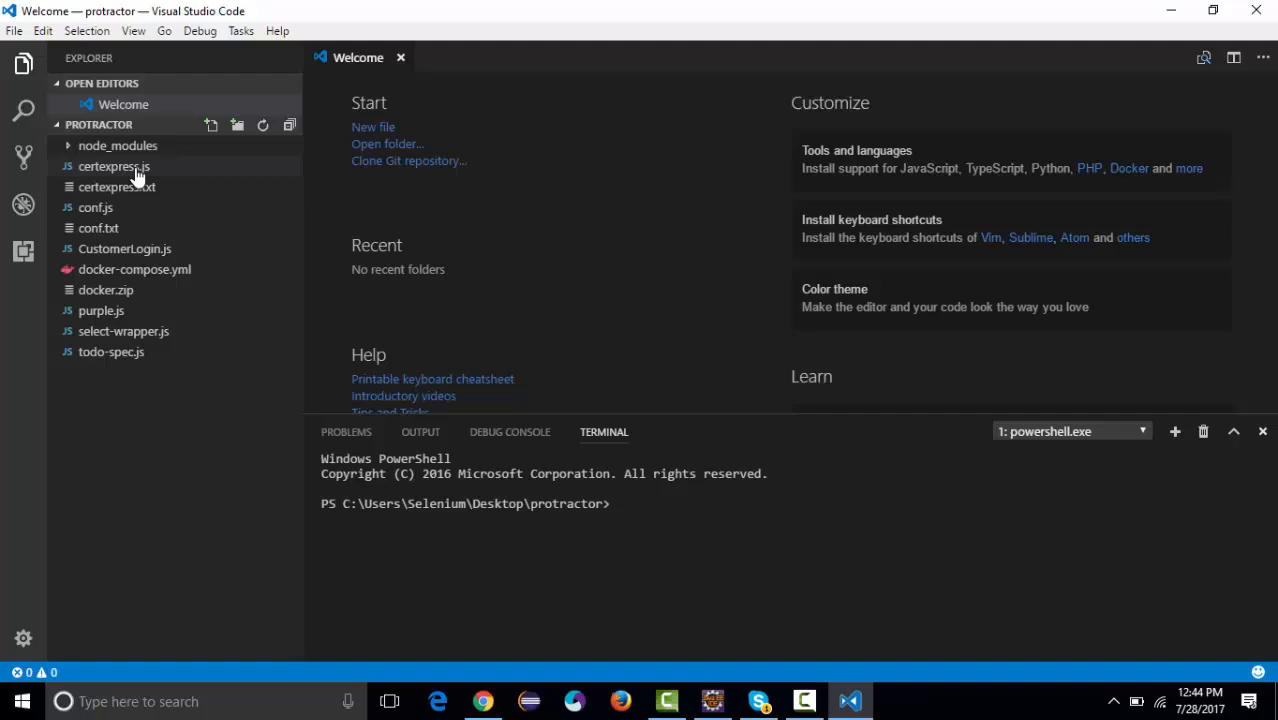
mouse_move(68, 170)
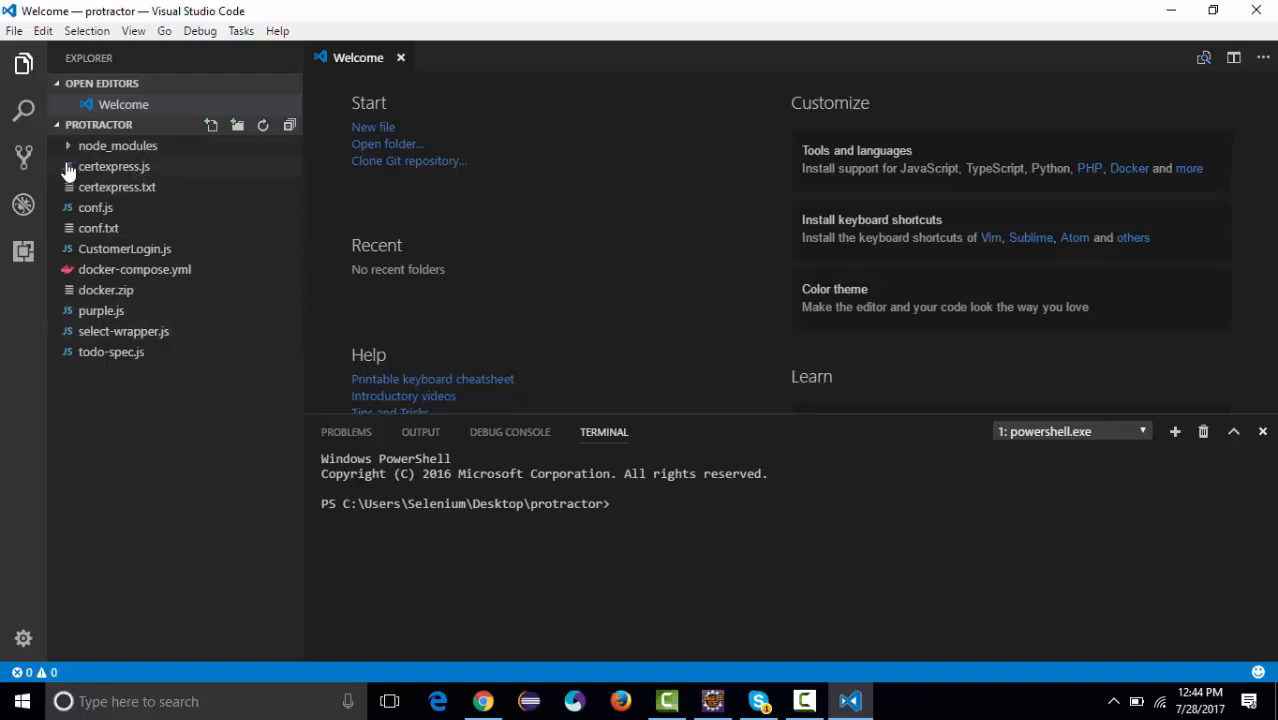
left_click(117, 145)
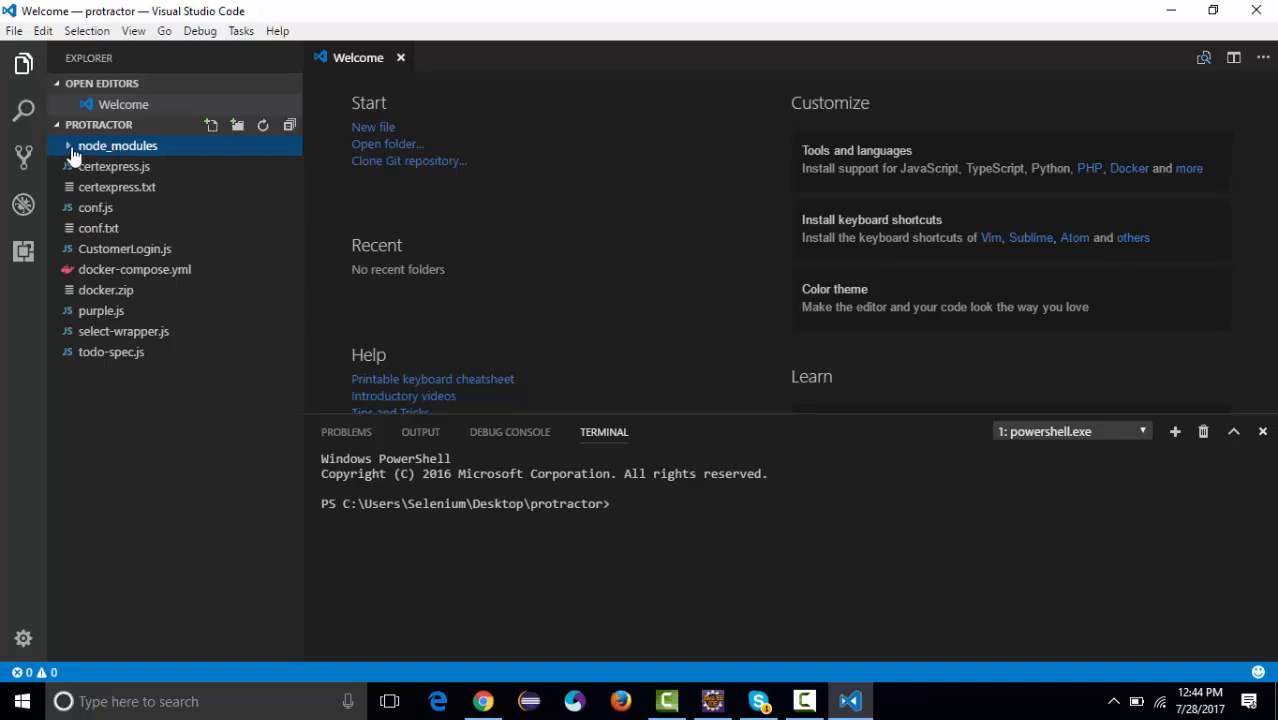
left_click(117, 145)
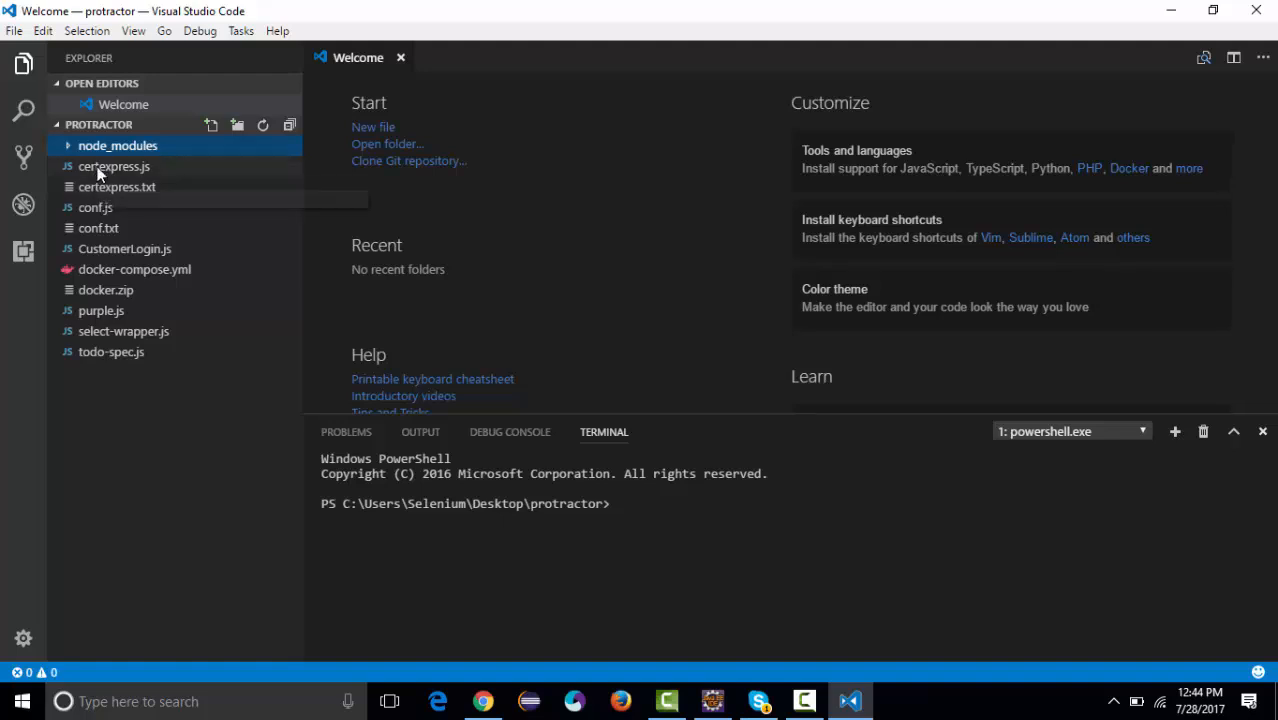
Step: View certexpress.js and then conf.js in the editor, scrolling through each
double_click(114, 166)
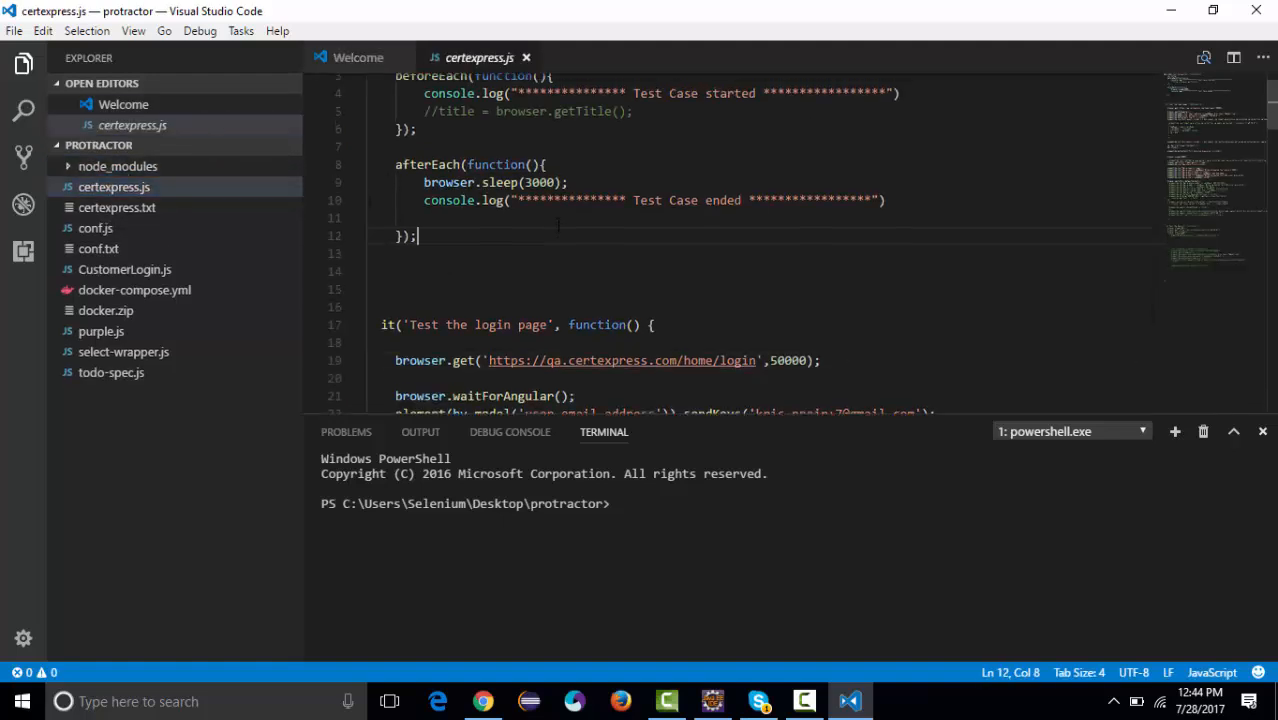
scroll("down", 3)
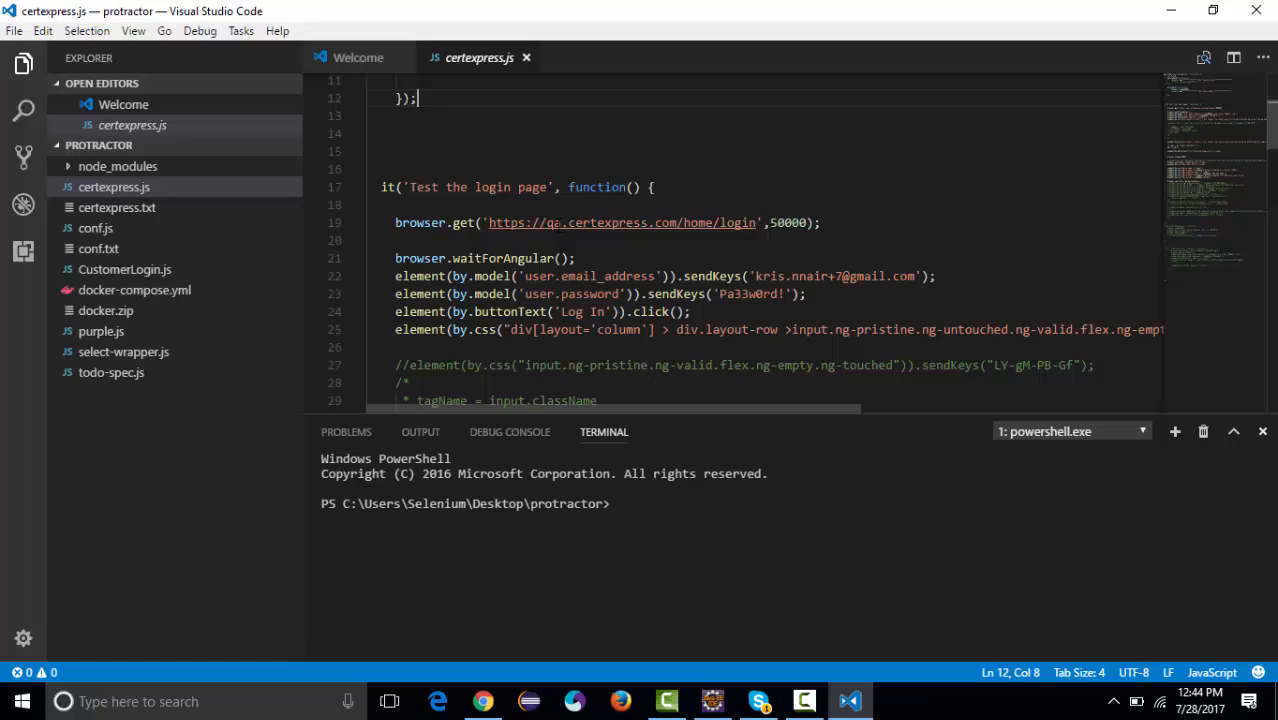
left_click(96, 228)
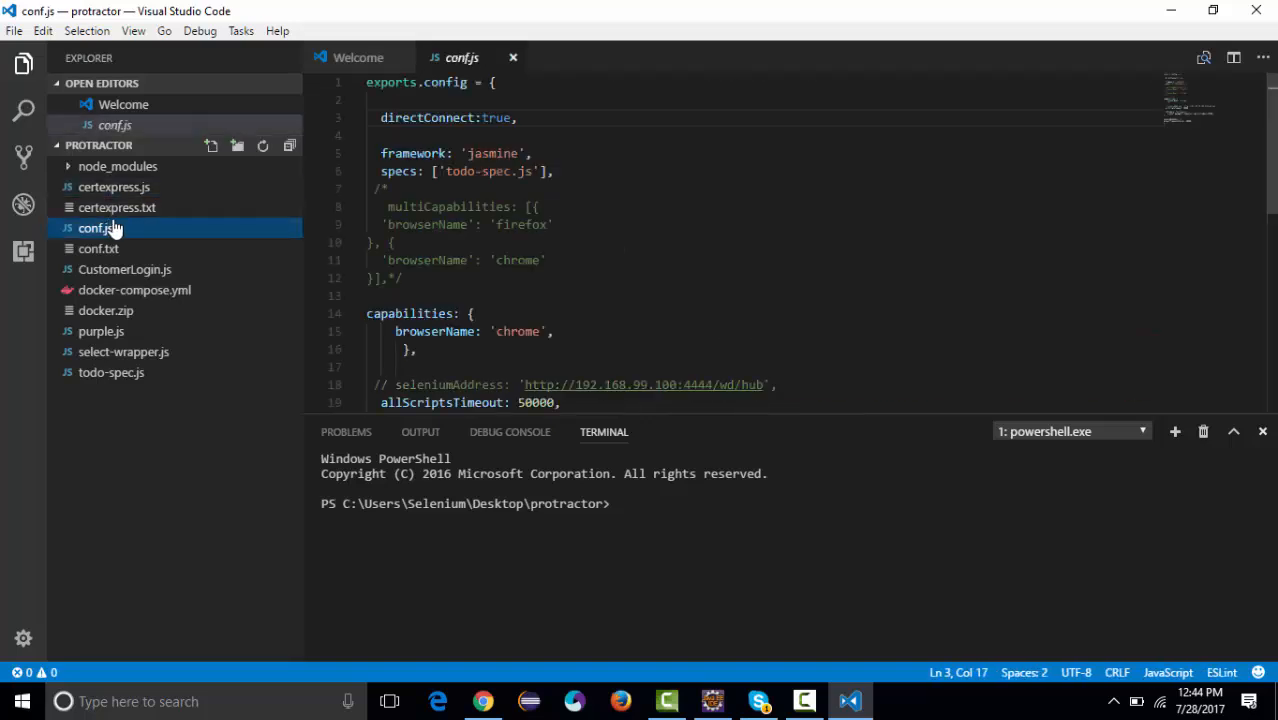
scroll("down", 3)
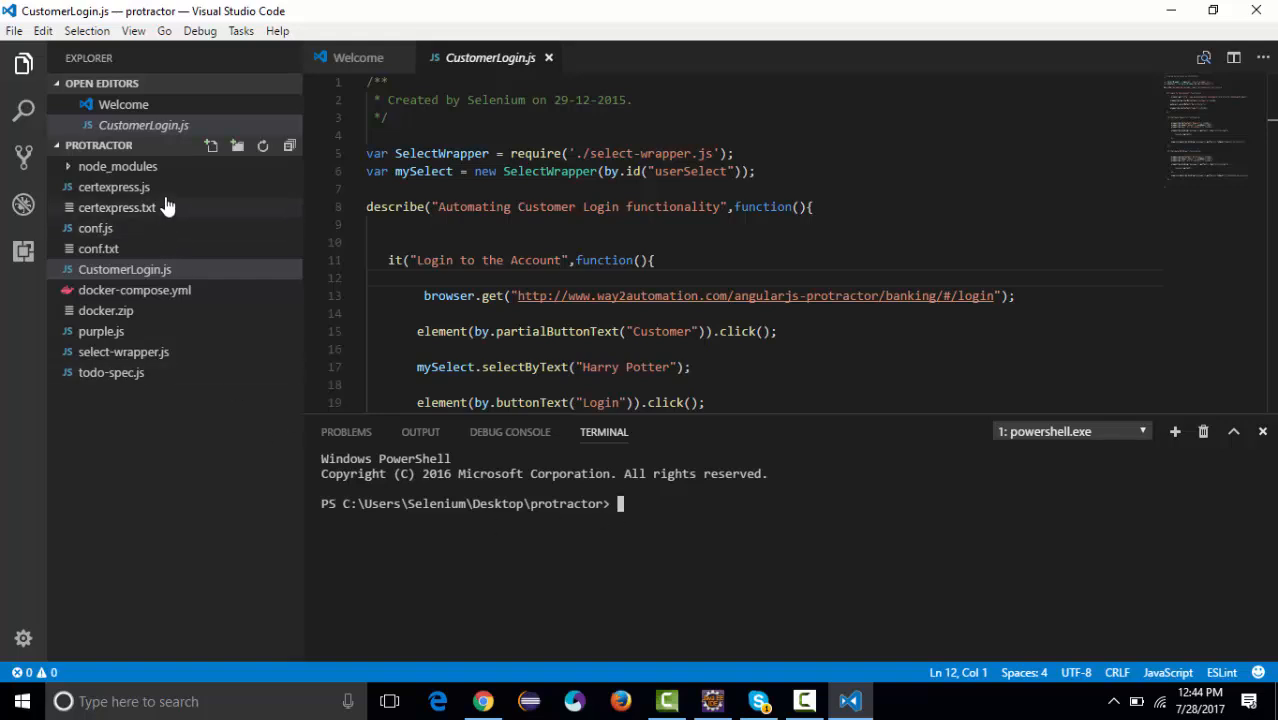
mouse_move(118, 166)
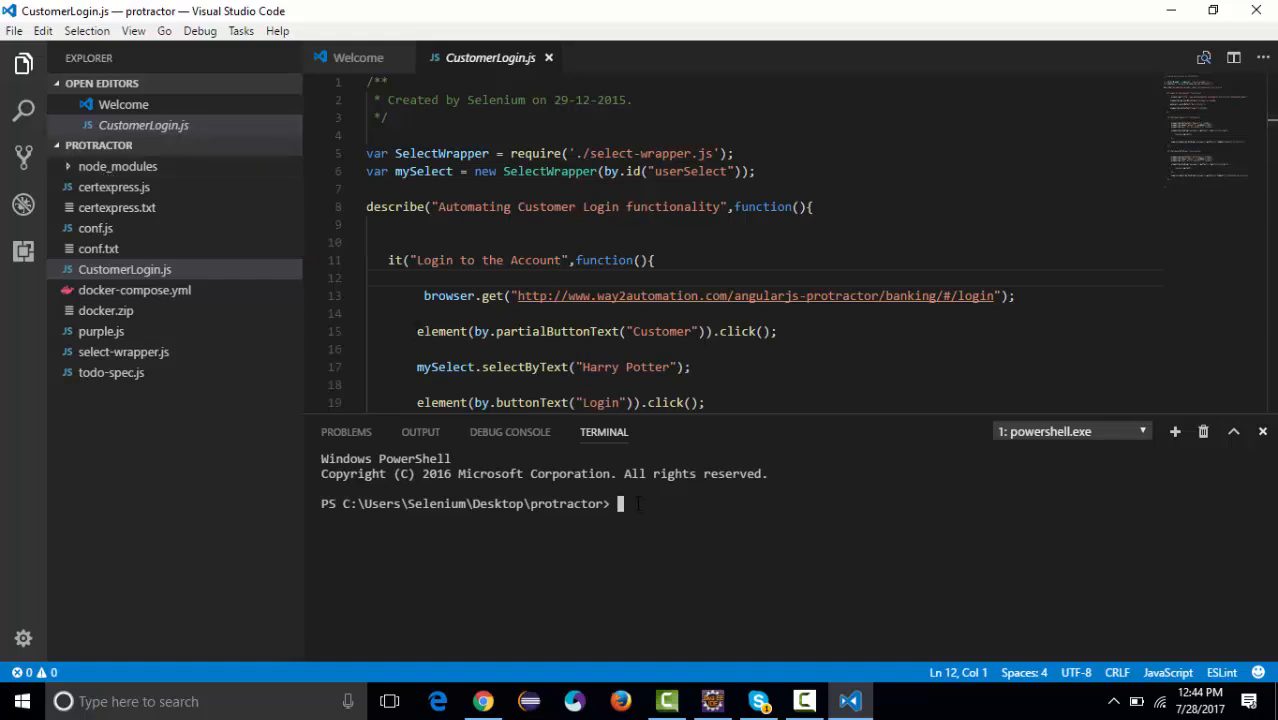
Step: Enter 'npm install protractor' at the PowerShell terminal prompt without running it
type("npm install protra")
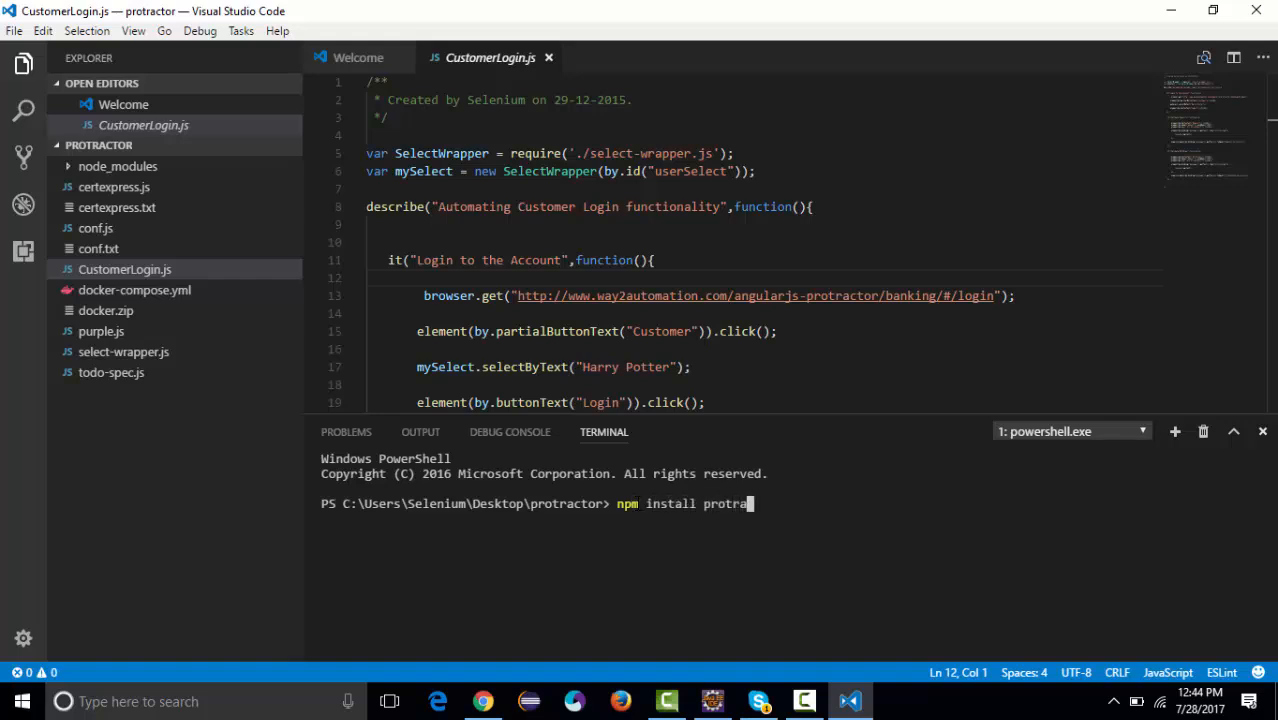
type("ctor")
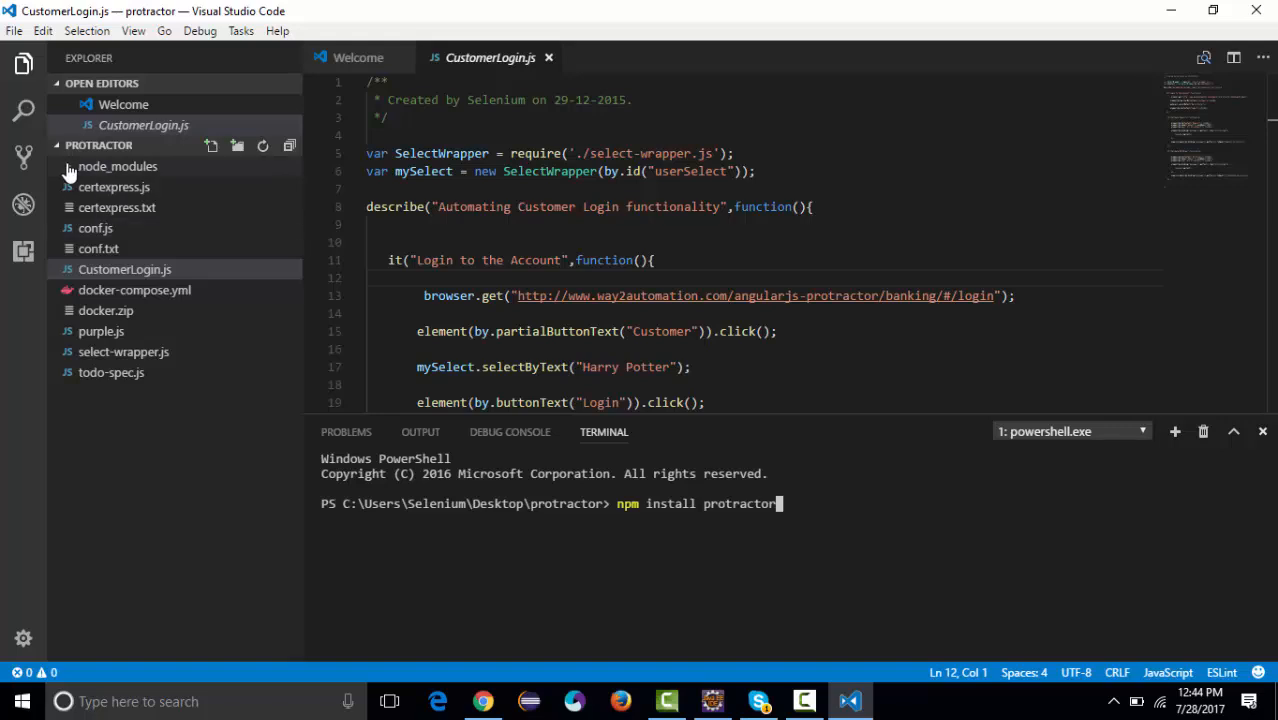
left_click(67, 166)
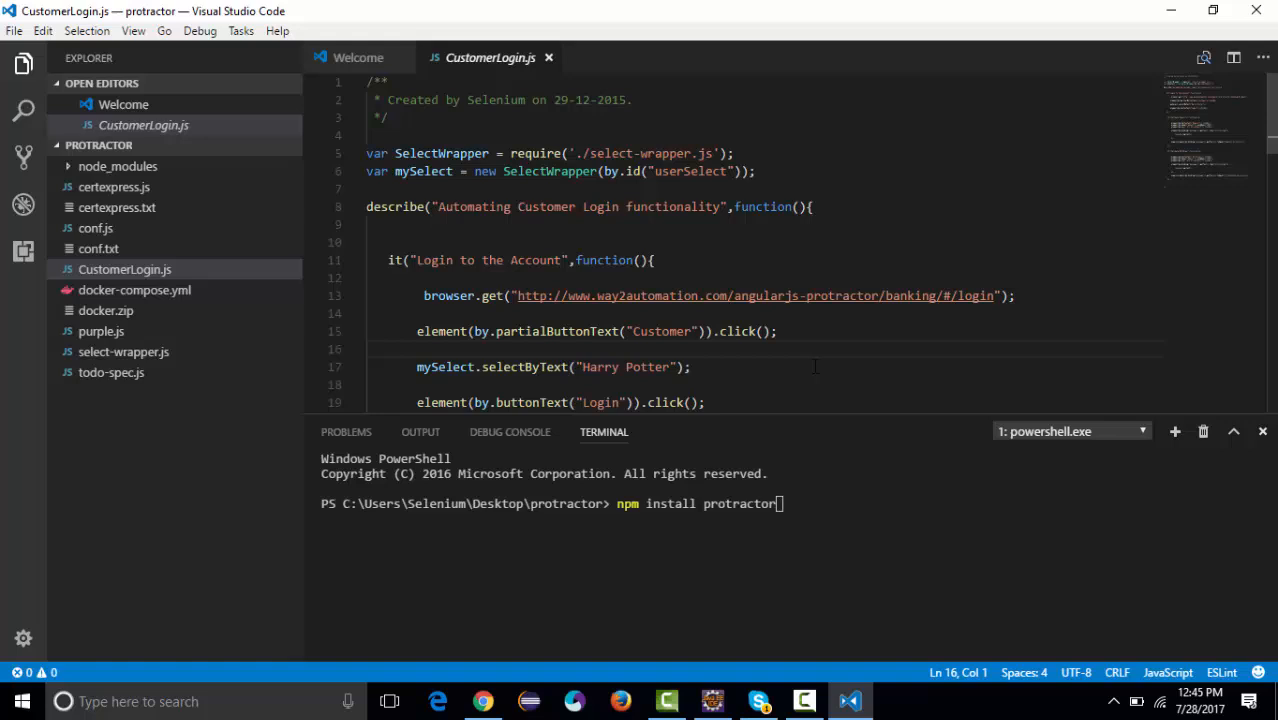
Step: On line 16, type element(by. using IntelliSense, removing an unwanted completion
double_click(435, 331)
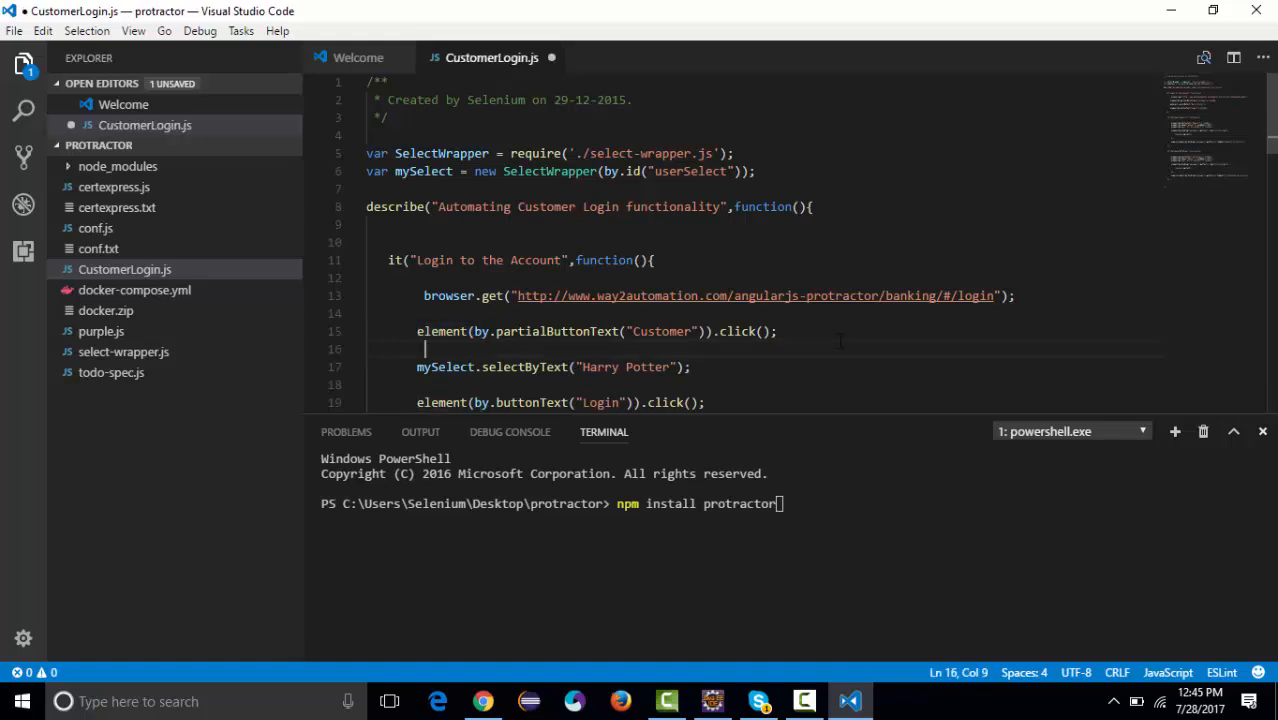
type("el")
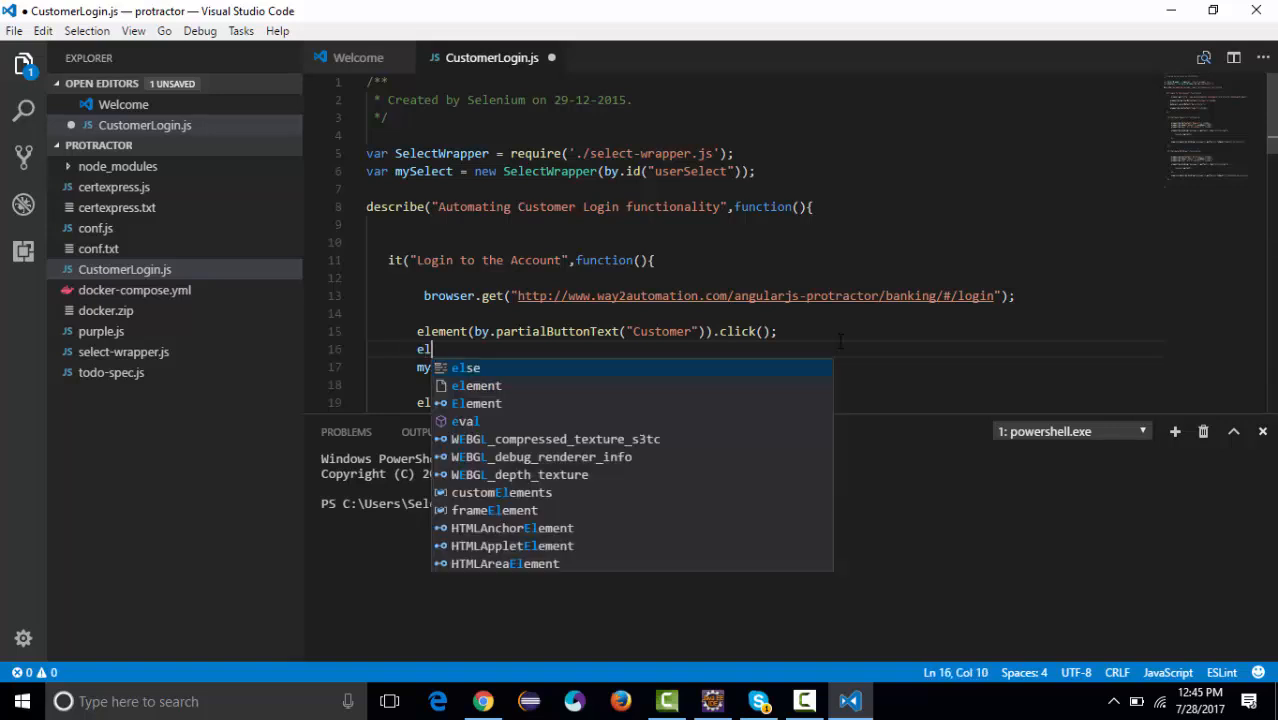
type("emen")
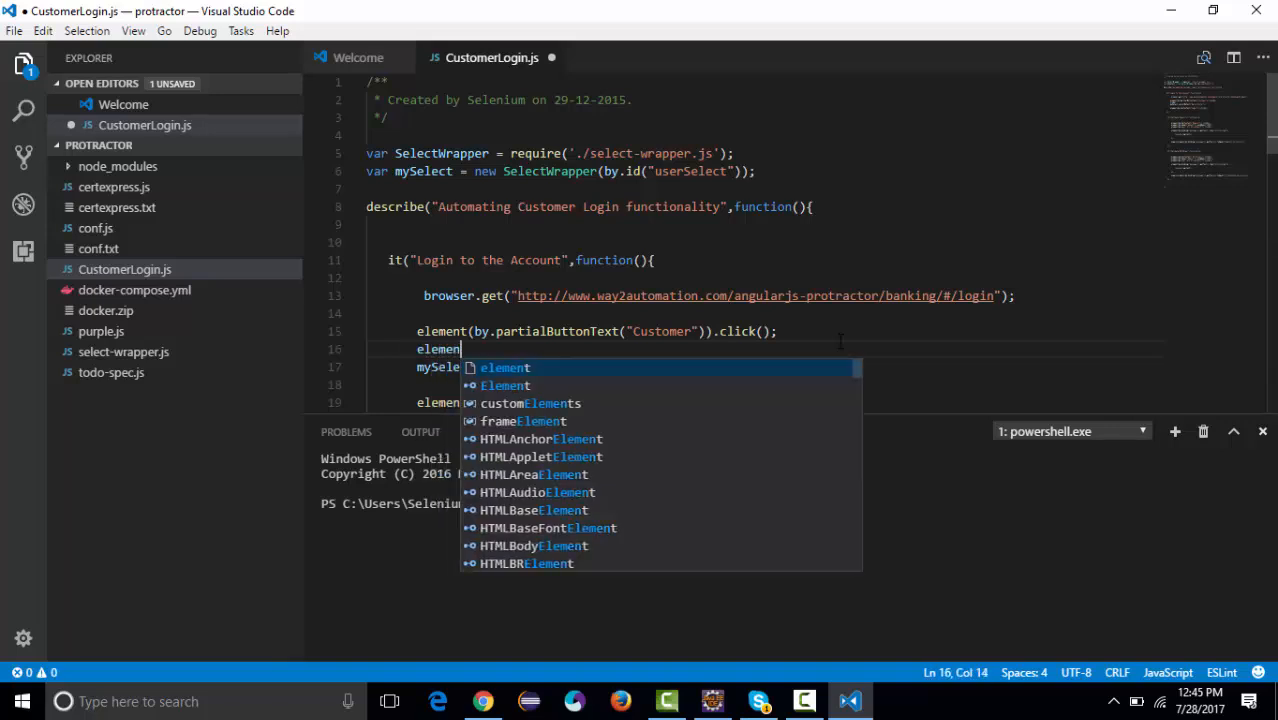
type("t")
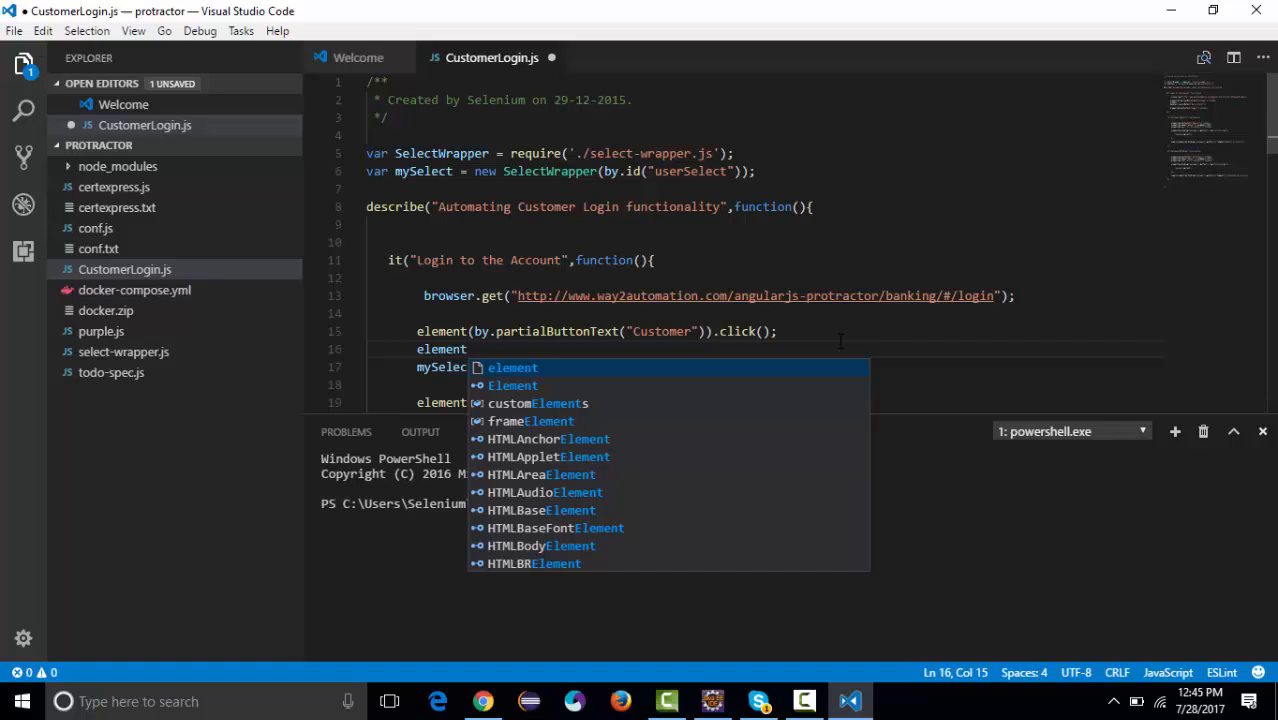
type("(by)")
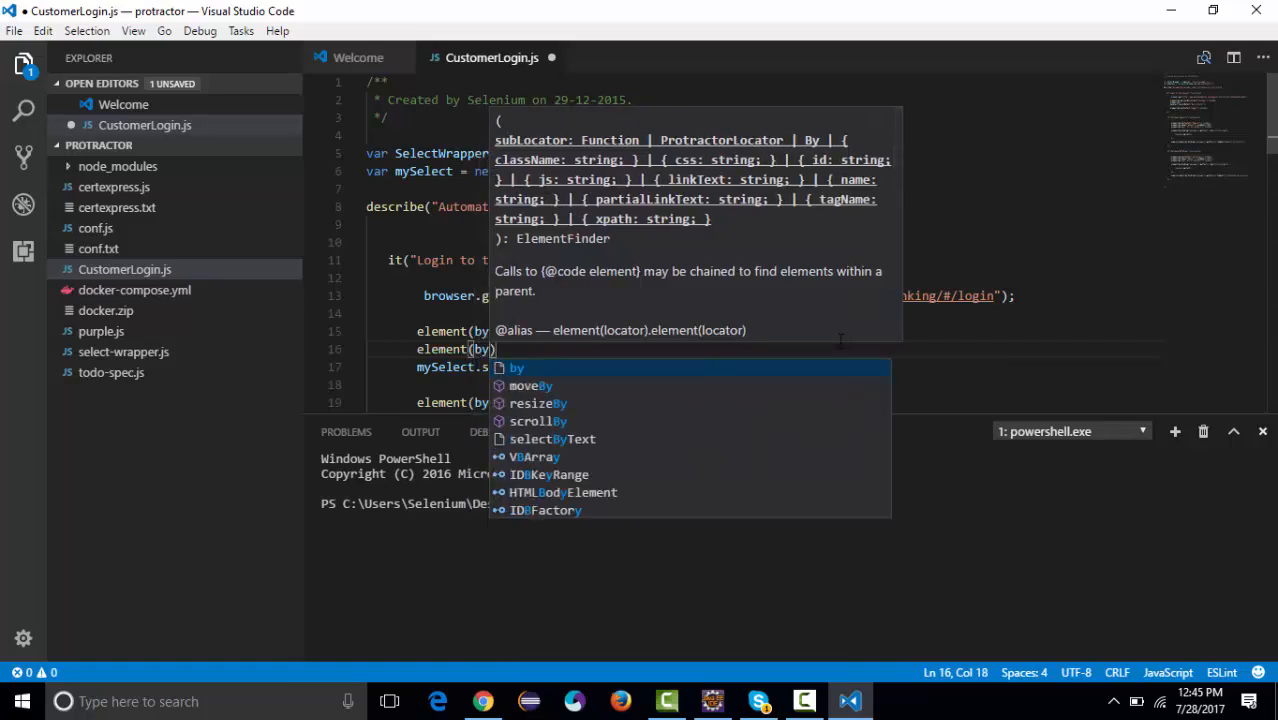
type(".")
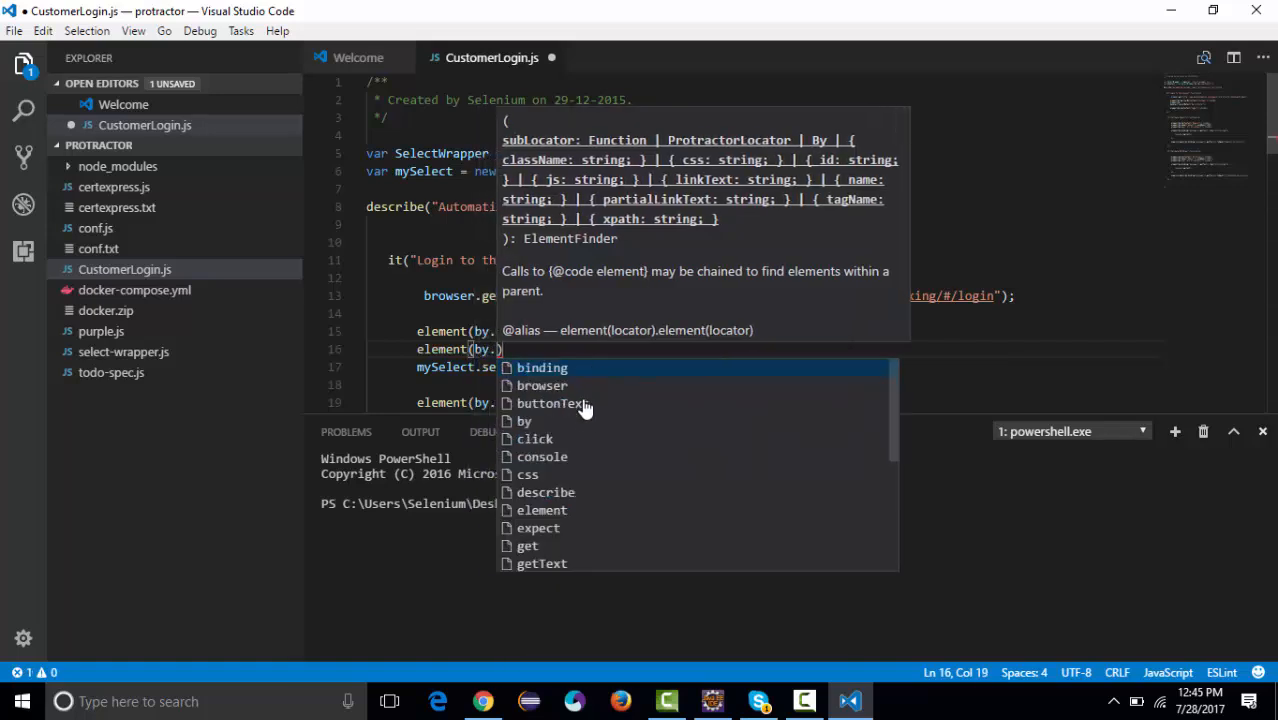
mouse_move(582, 375)
type("binding")
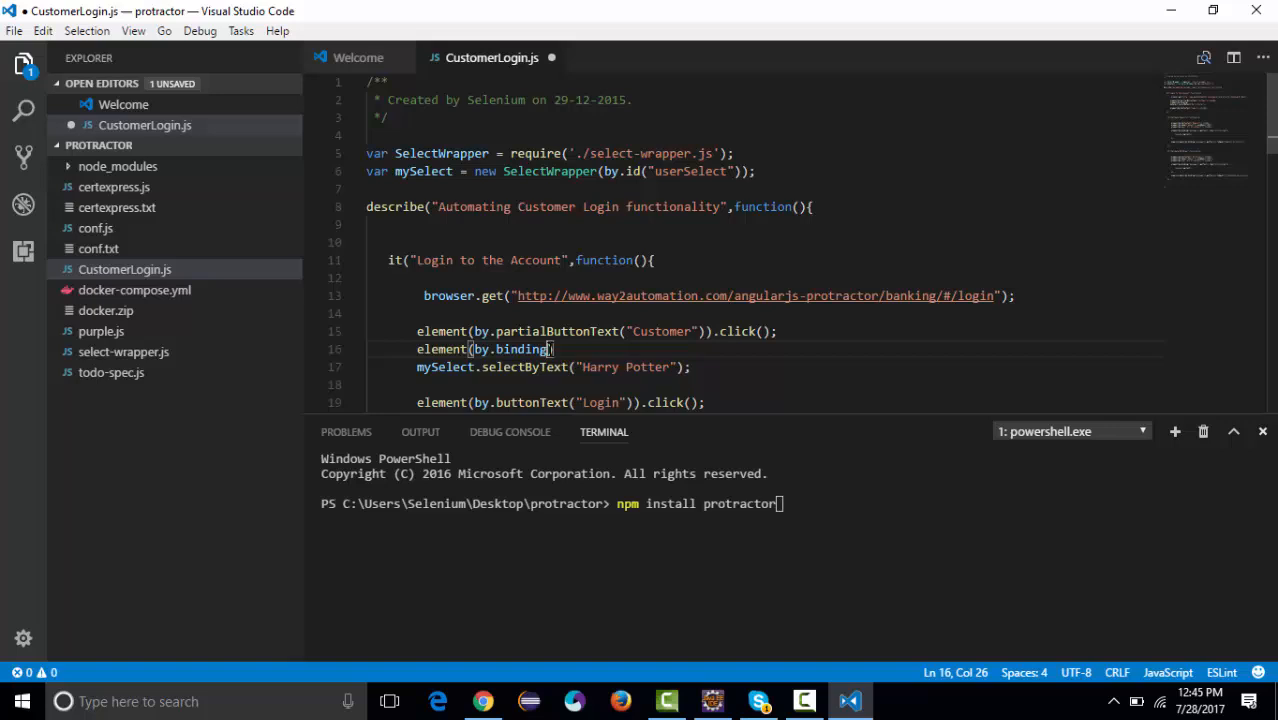
key("Backspace")
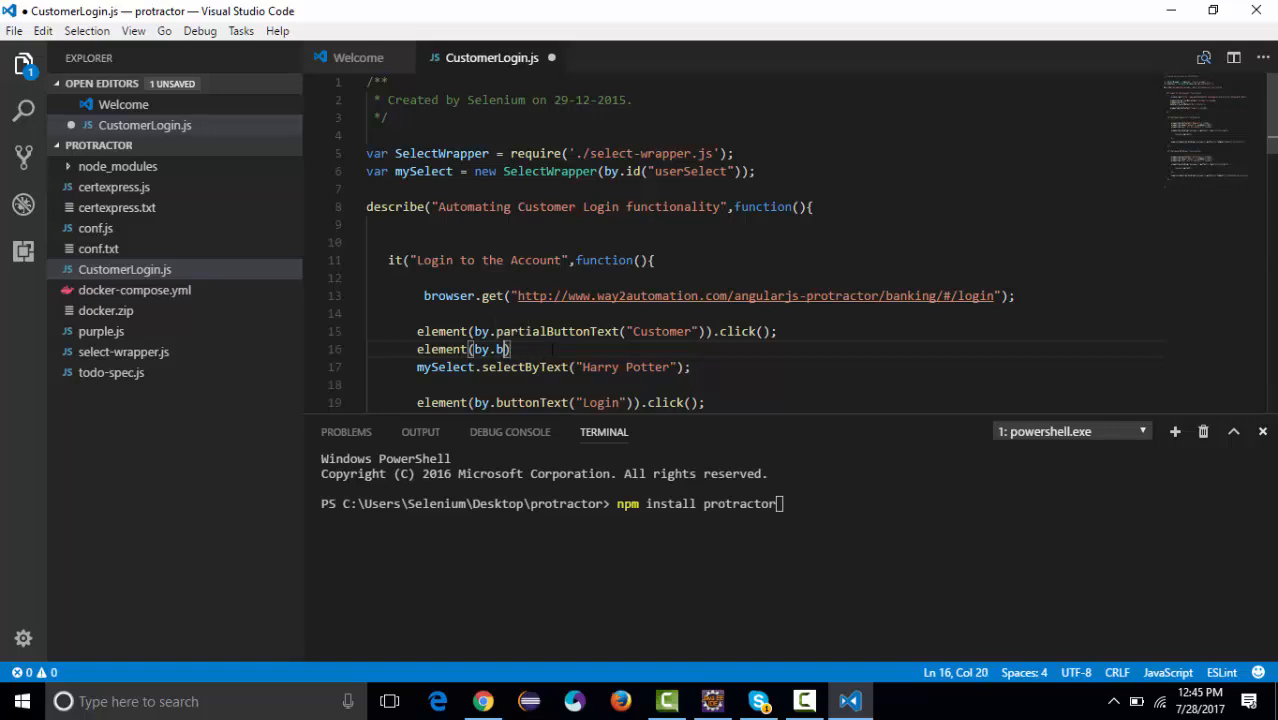
Step: Complete the xpath('') and .sendKeys call, then delete the demo line
type("xpath(")
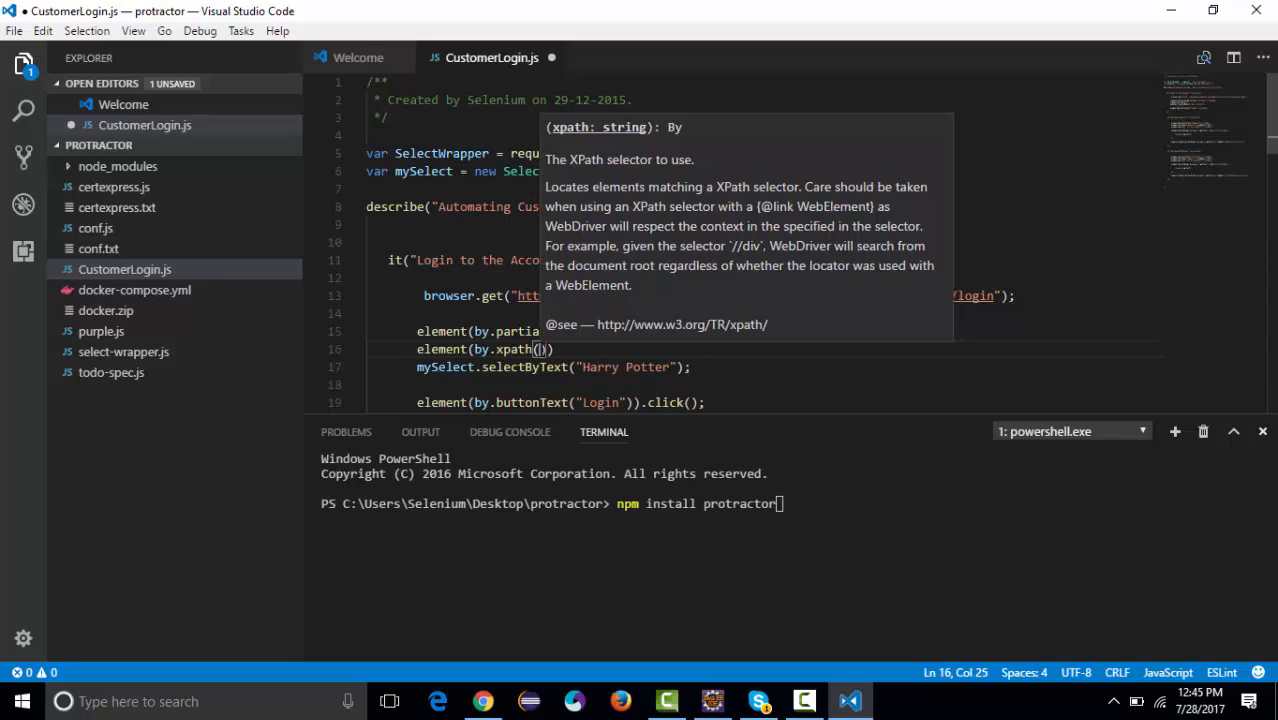
type("'")
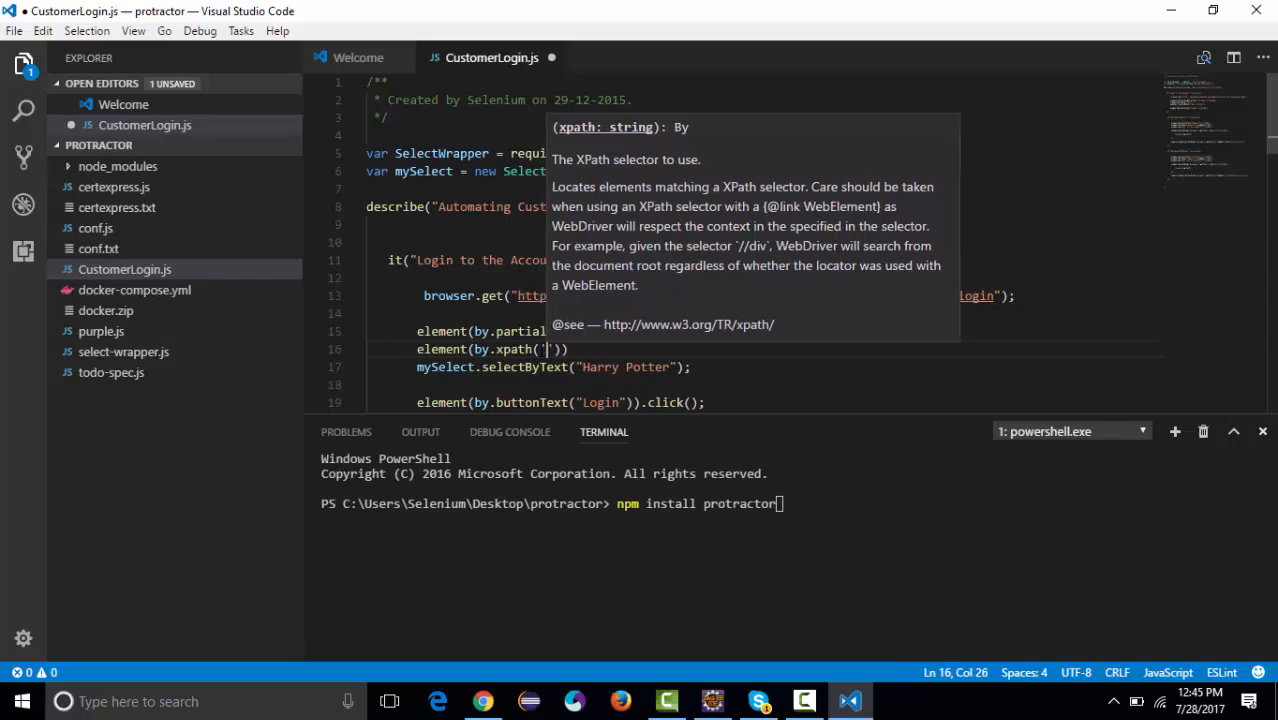
type(".sendKeys")
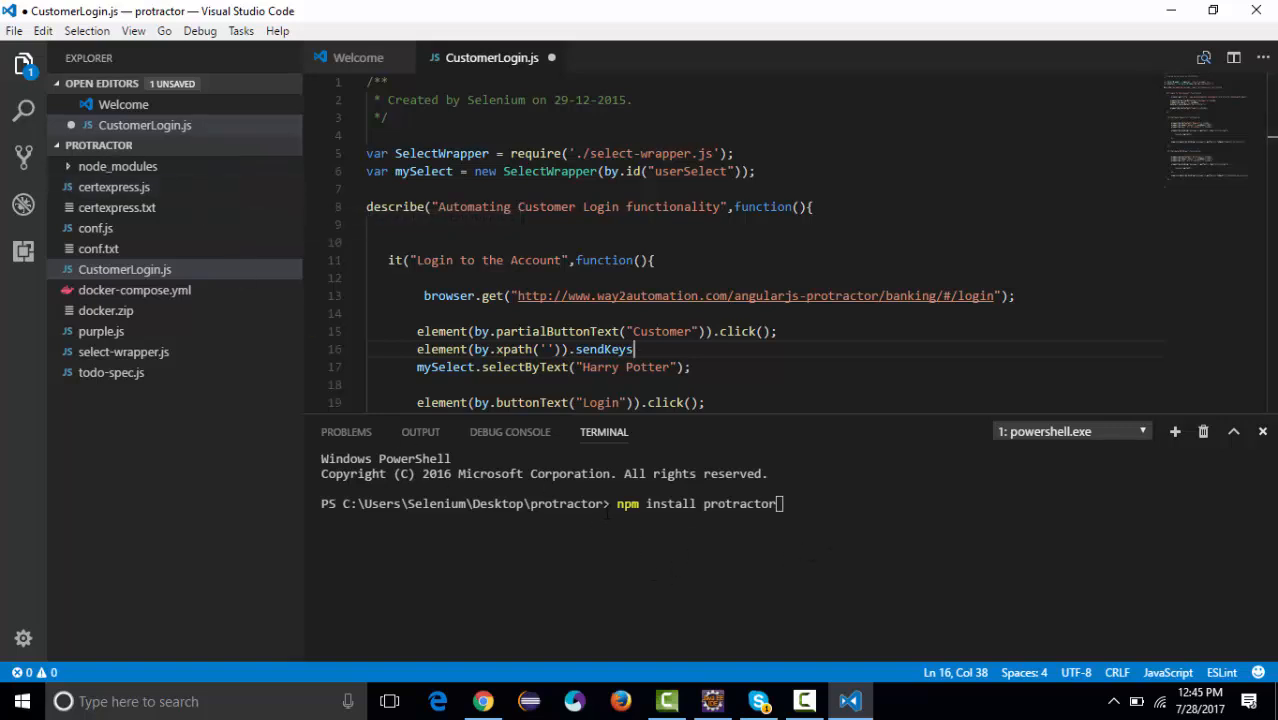
mouse_move(213, 311)
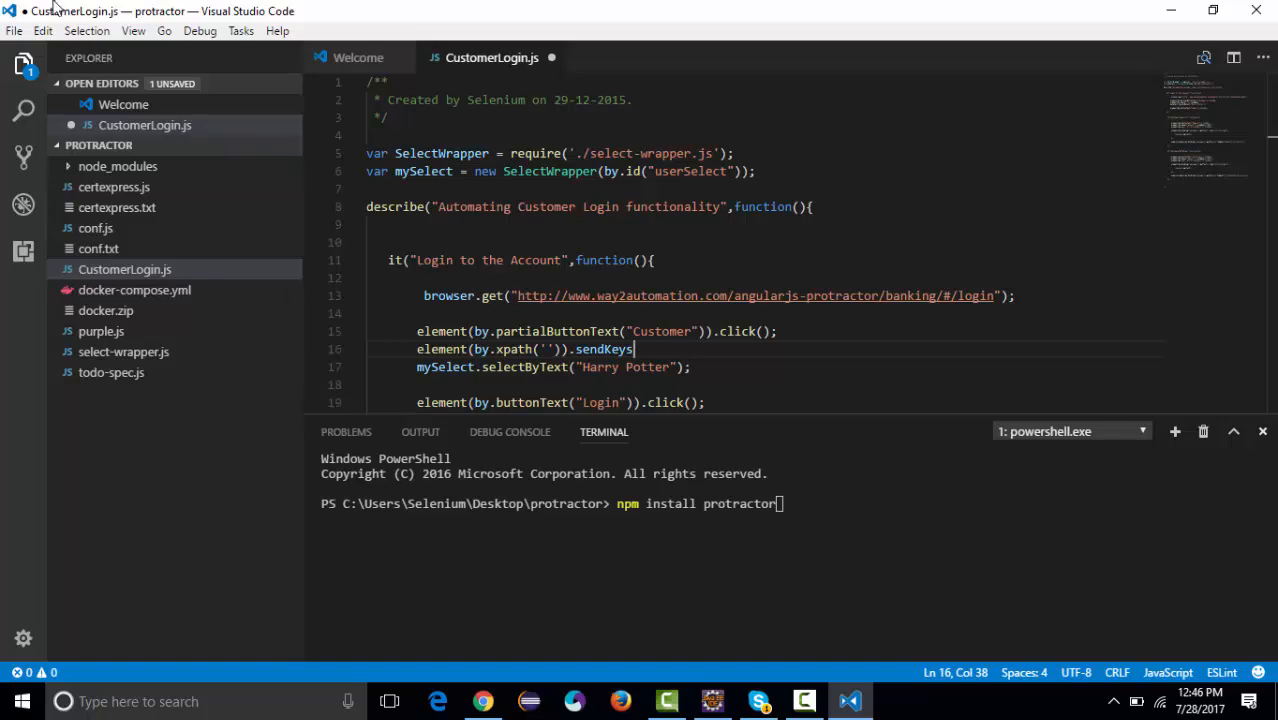
mouse_move(220, 238)
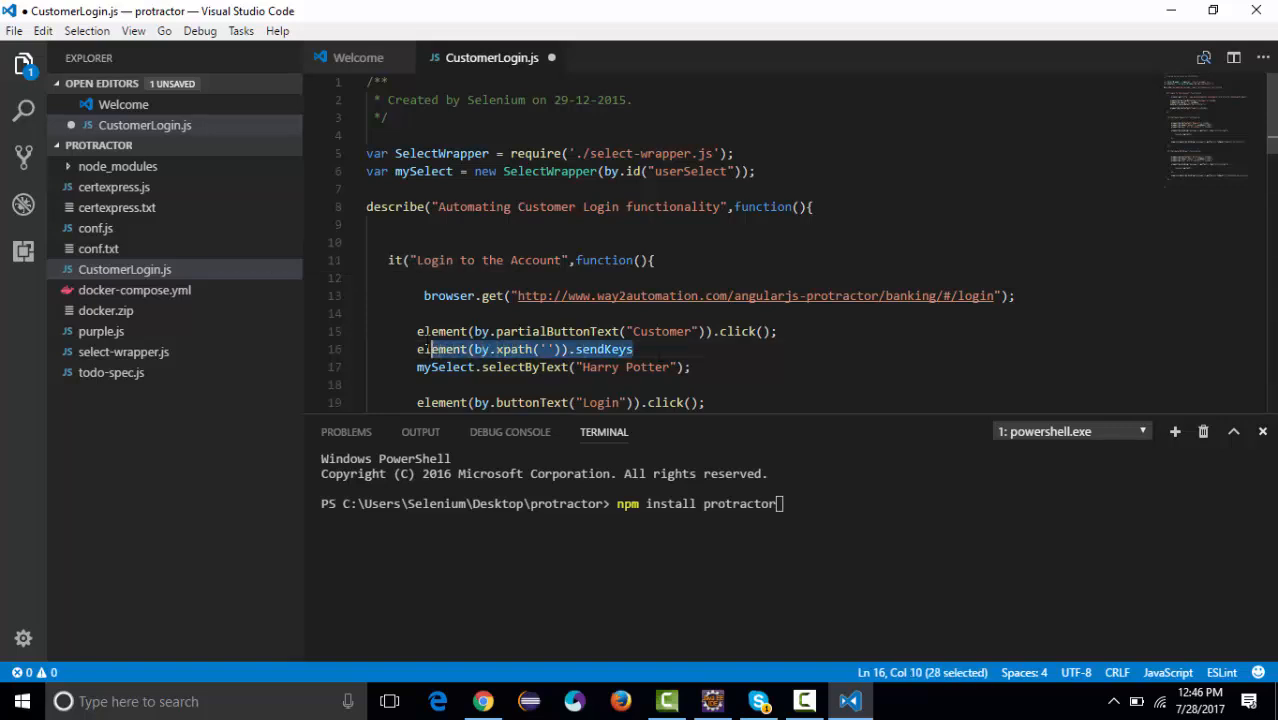
key("Delete")
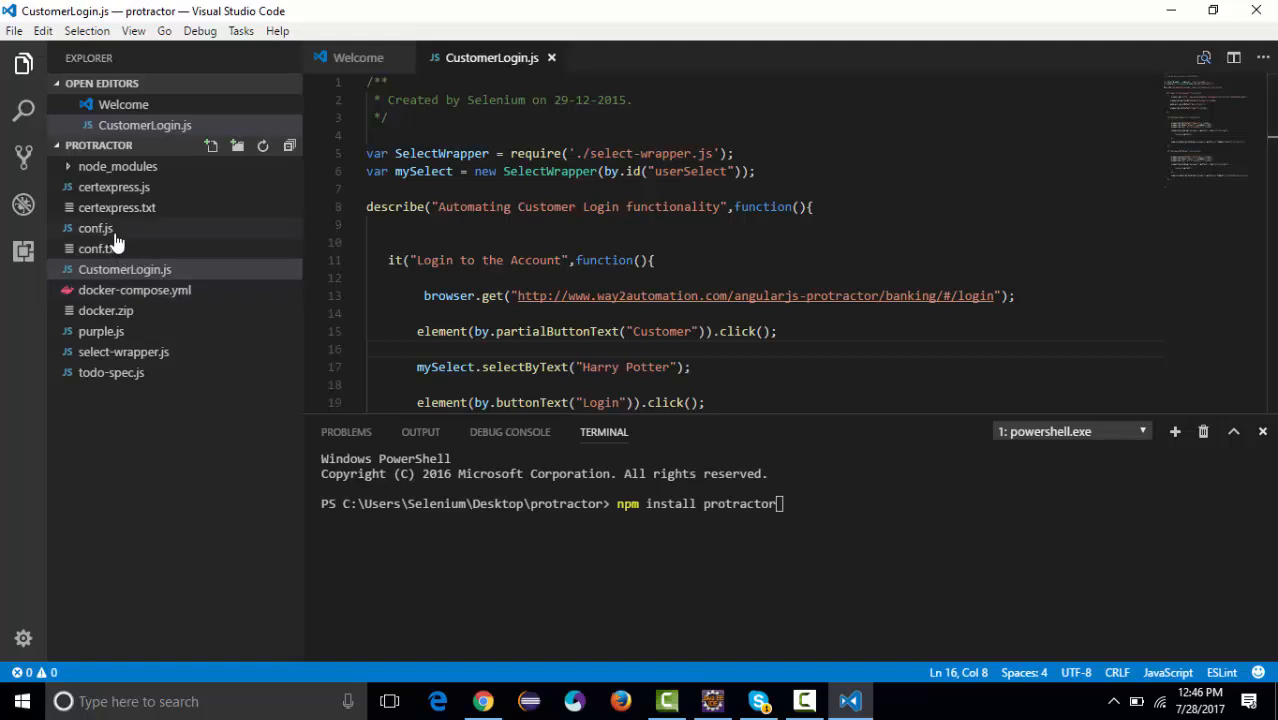
Step: Look through conf.js, then open todo-spec.js with the AngularJS todo-list test
double_click(95, 228)
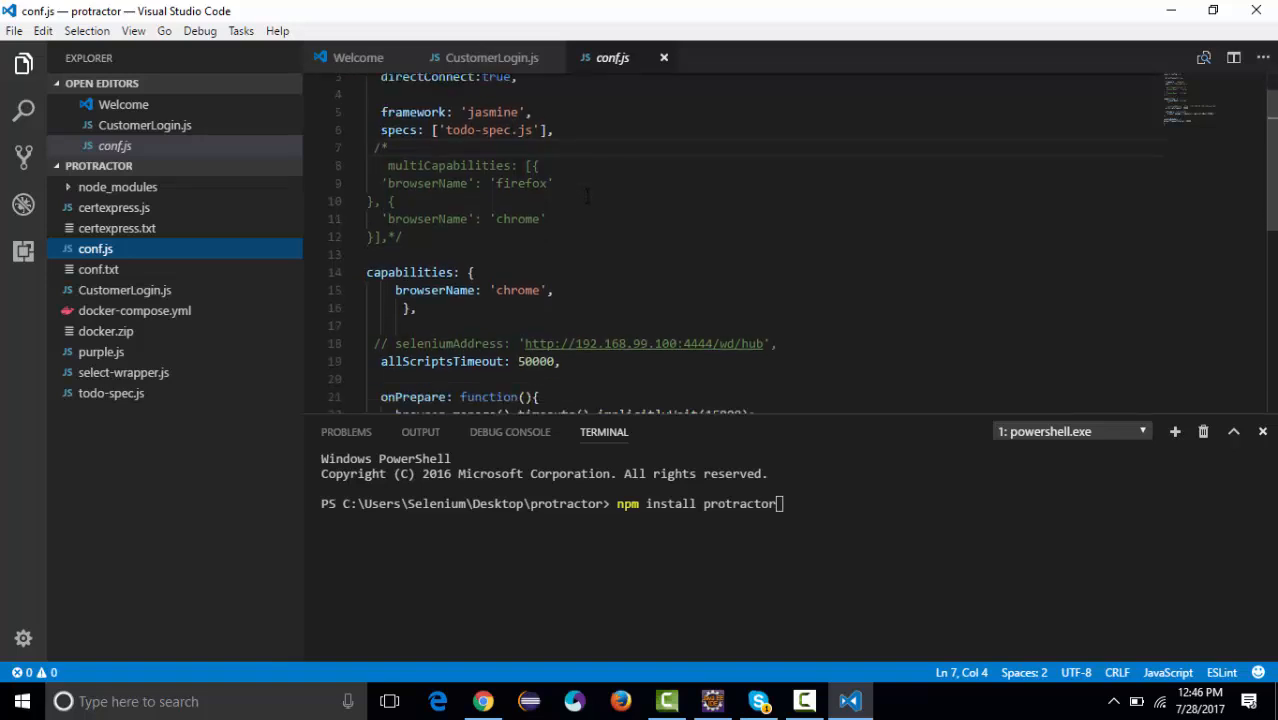
scroll("down", 3)
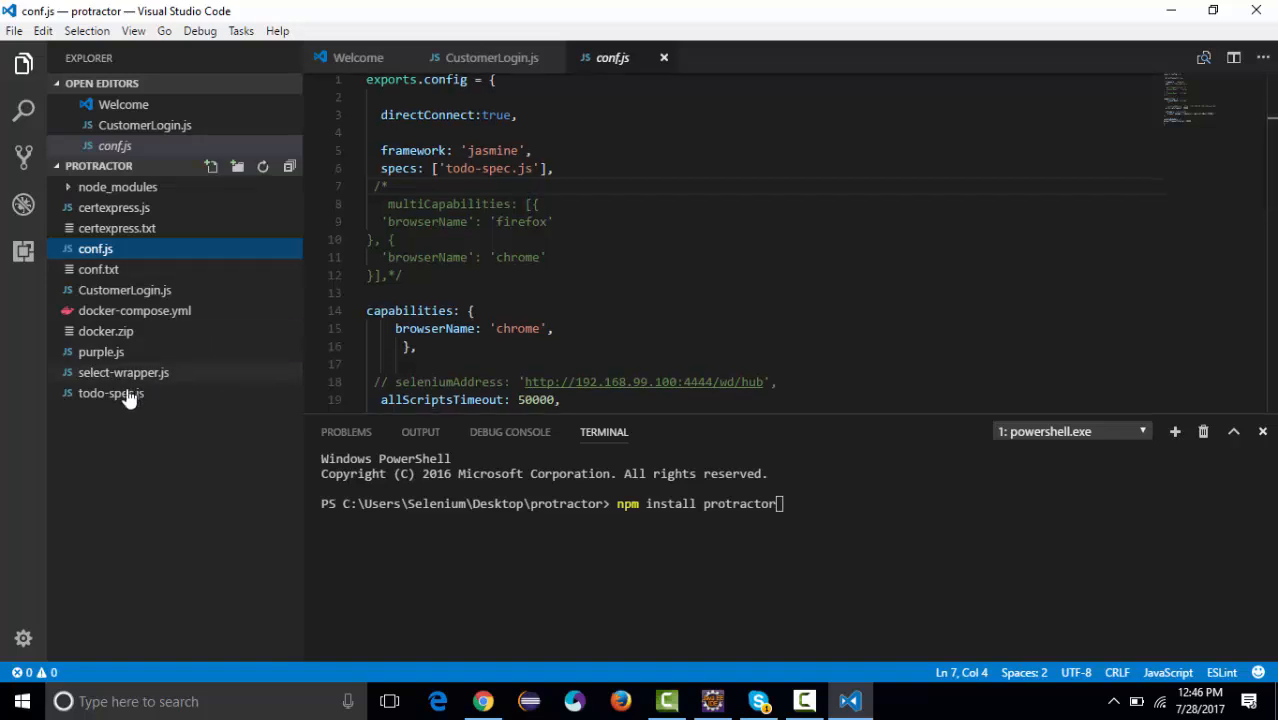
double_click(110, 393)
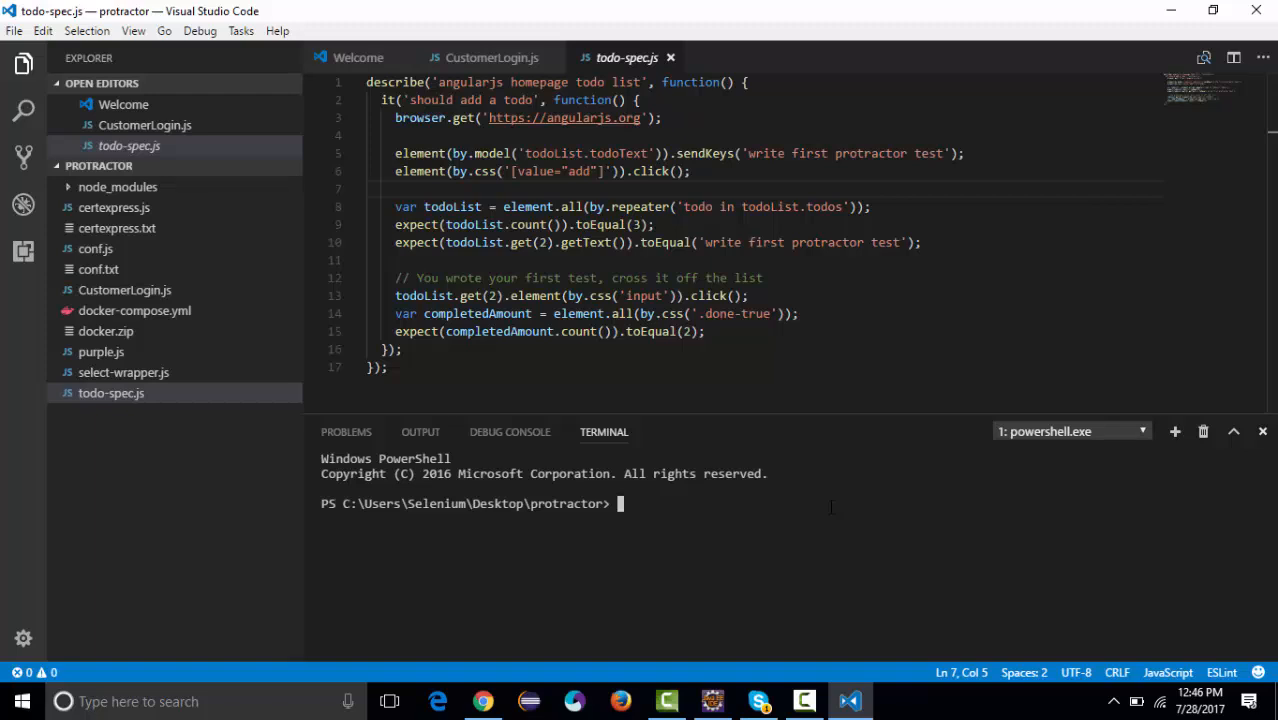
Step: Run 'protractor conf.js' in the PowerShell terminal to launch the angularjs.org test in Chrome
type("proct")
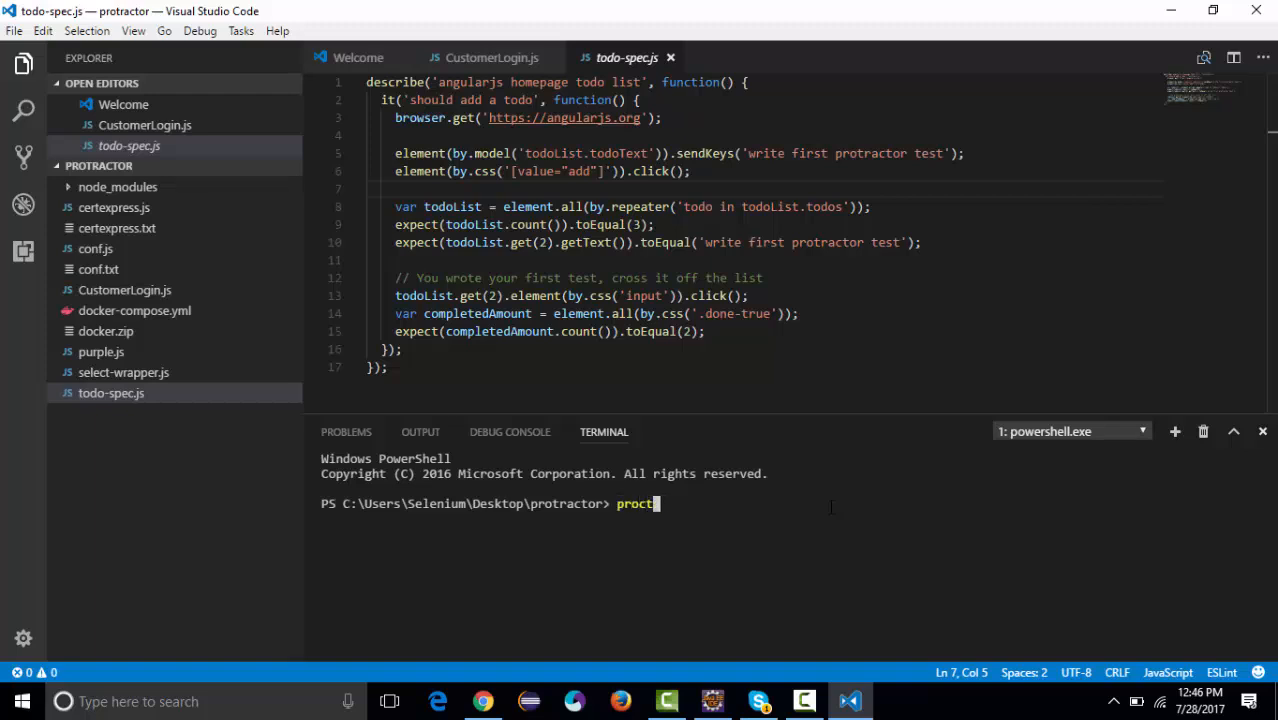
key("Backspace")
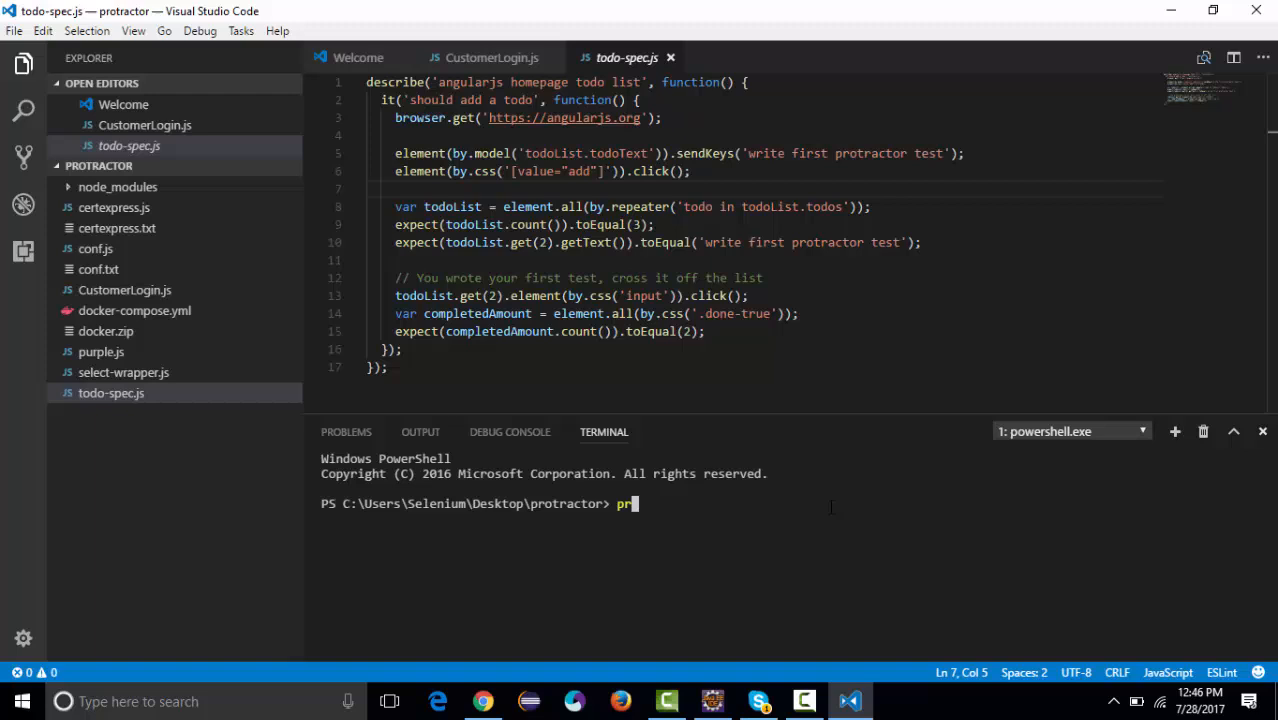
type("otract")
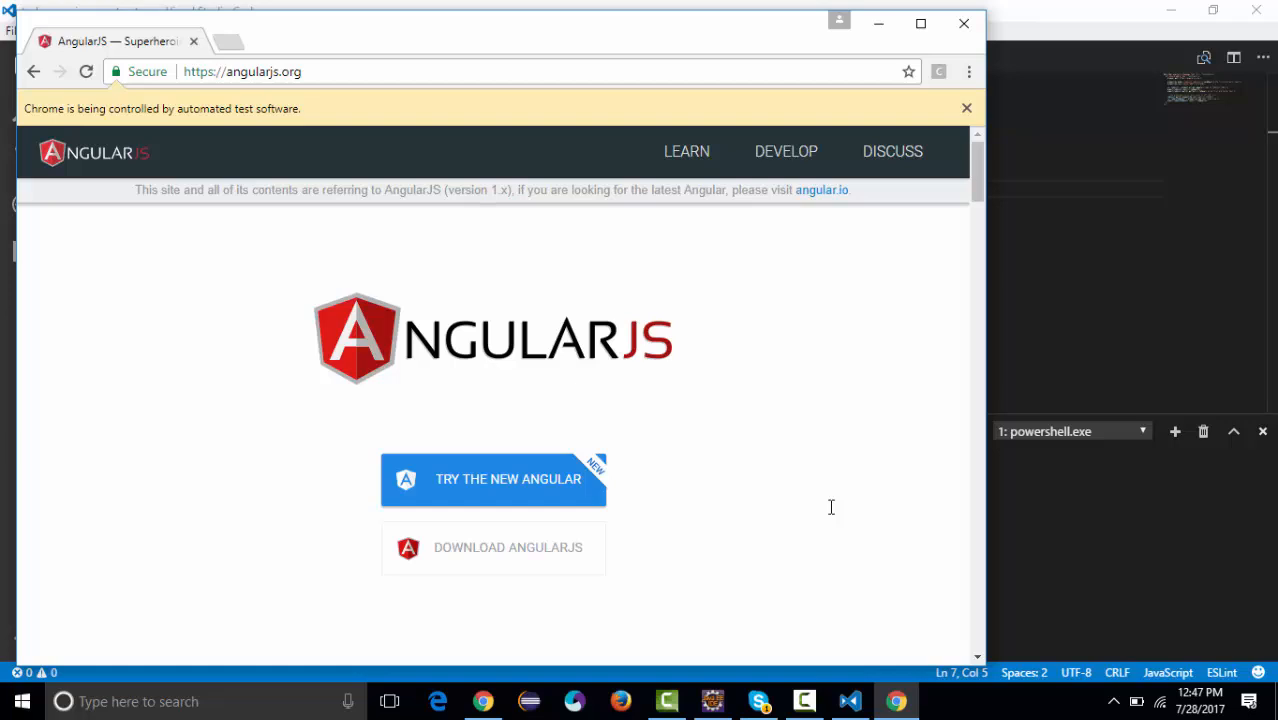
Step: Return to VS Code after the Chrome test closes and open the View menu
left_click(849, 701)
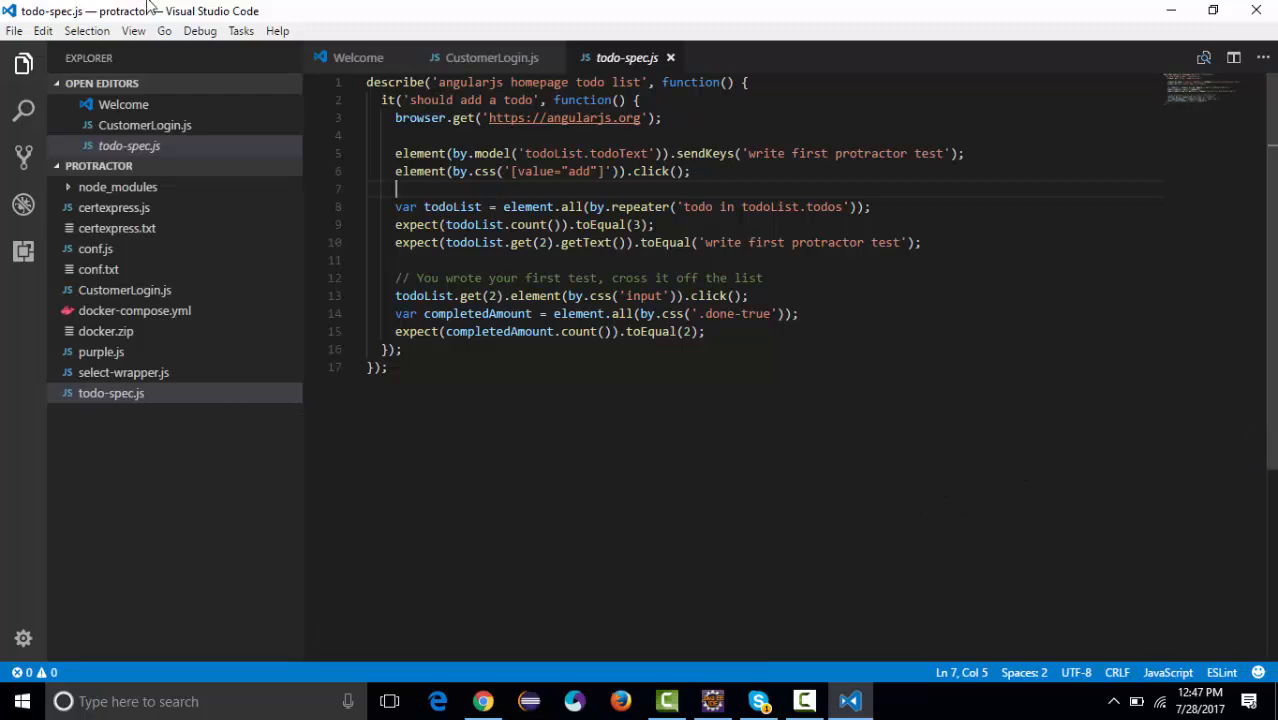
left_click(133, 30)
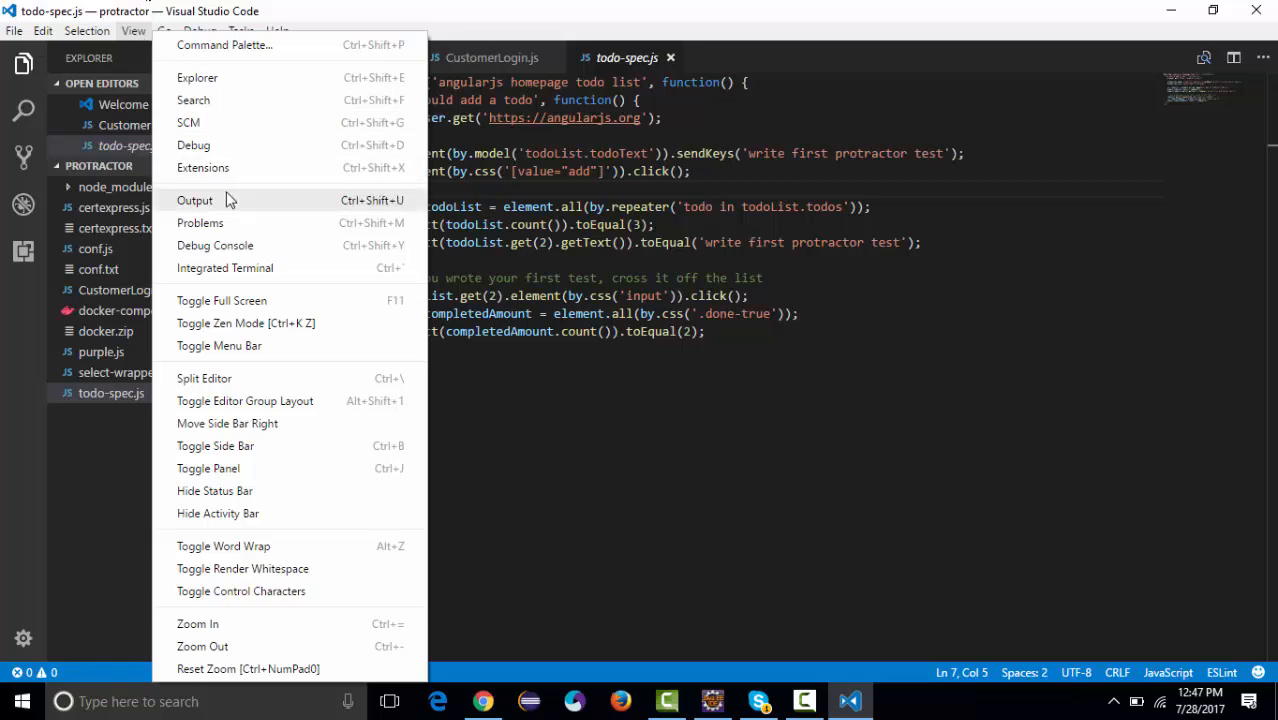